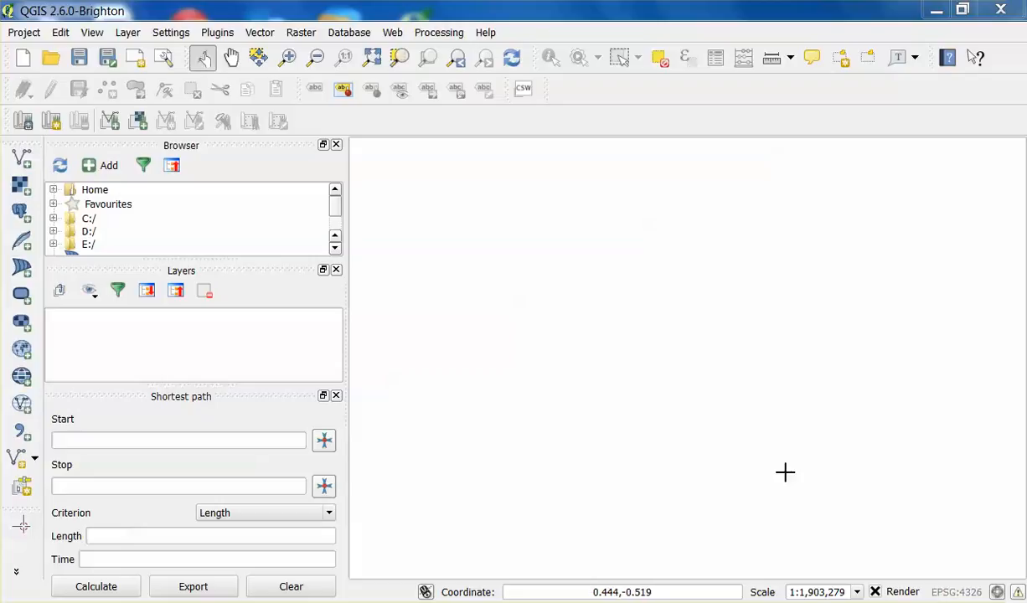
mouse_move(764, 255)
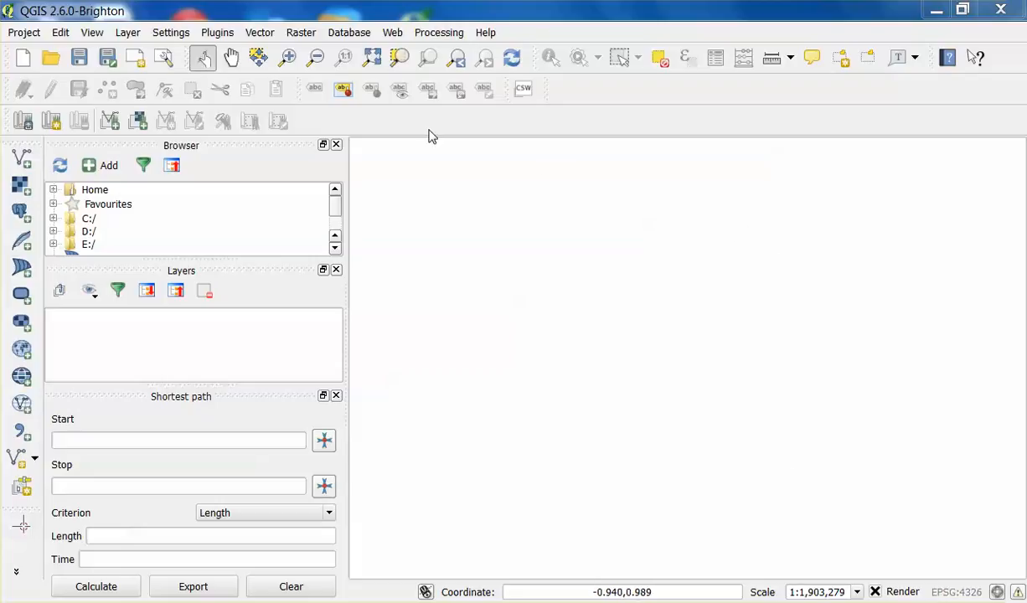
mouse_move(144, 342)
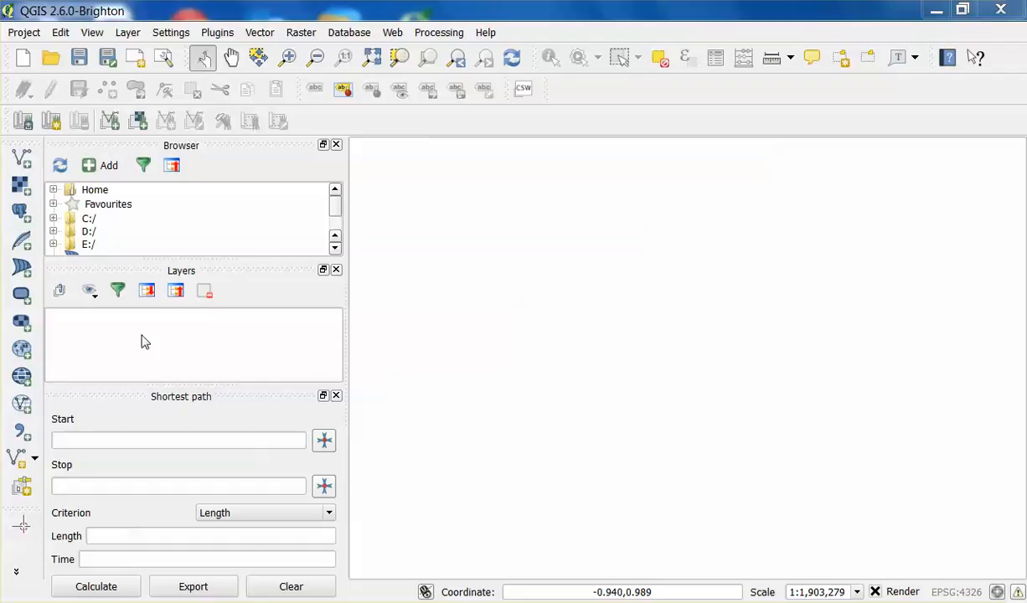
mouse_move(821, 235)
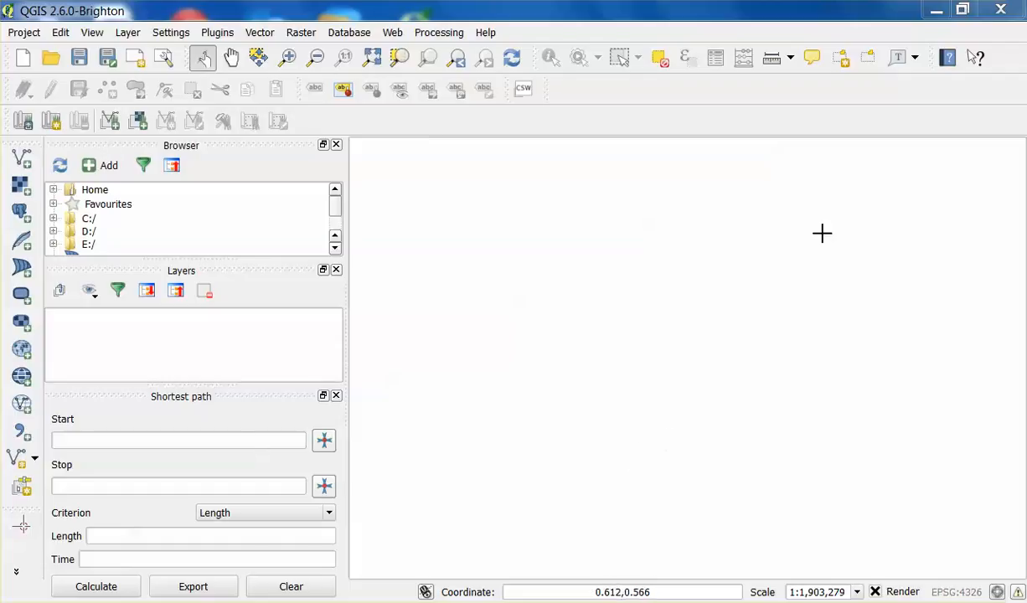
mouse_move(435, 251)
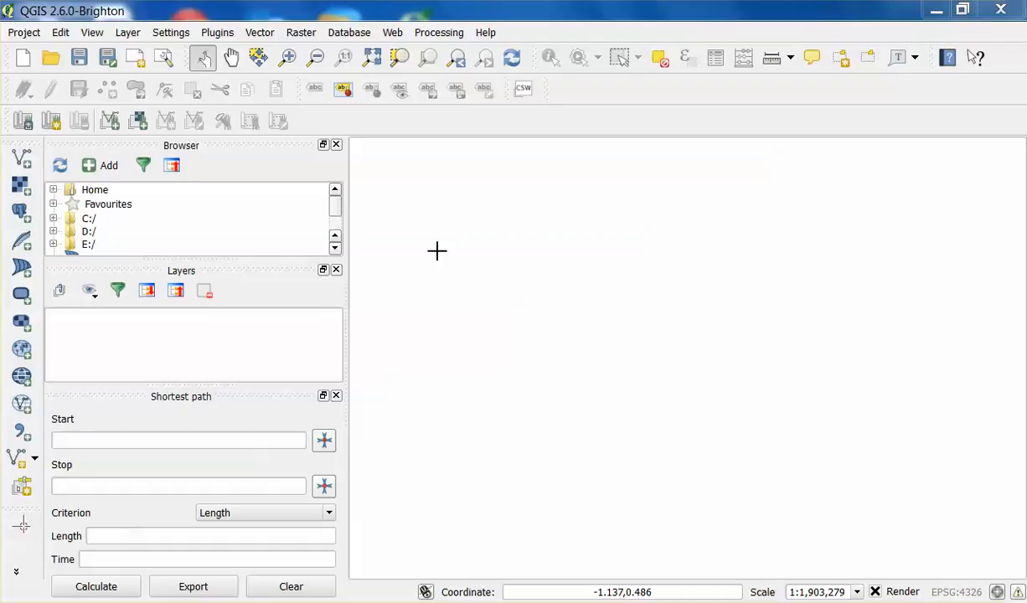
mouse_move(590, 248)
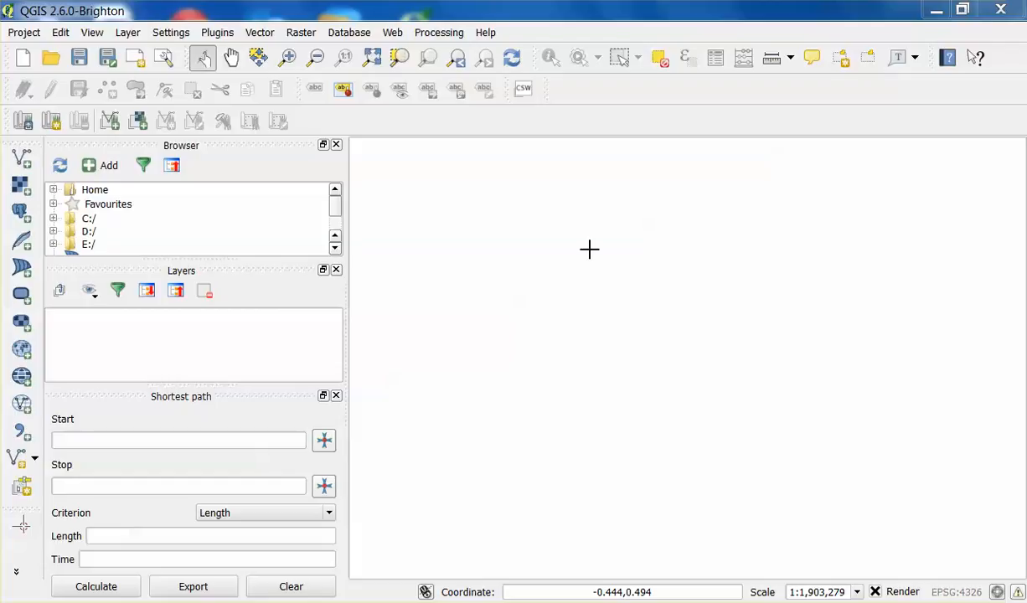
mouse_move(516, 375)
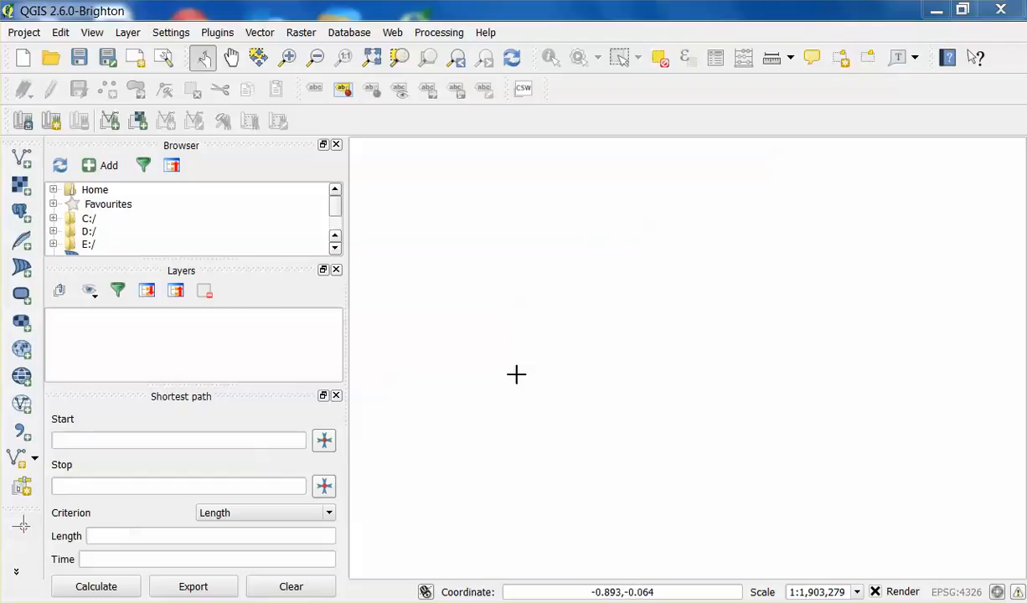
mouse_move(663, 384)
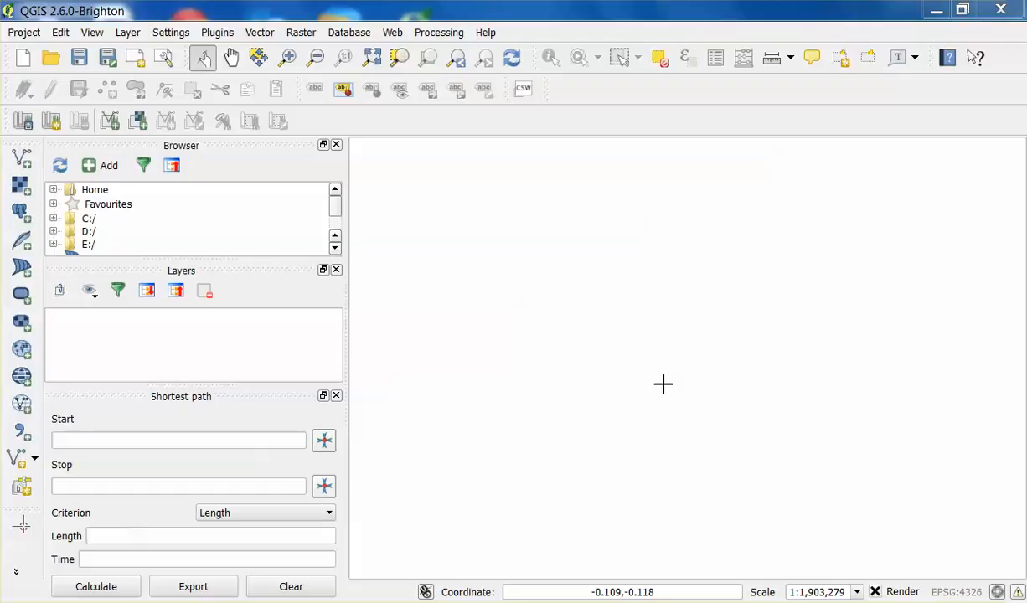
mouse_move(636, 257)
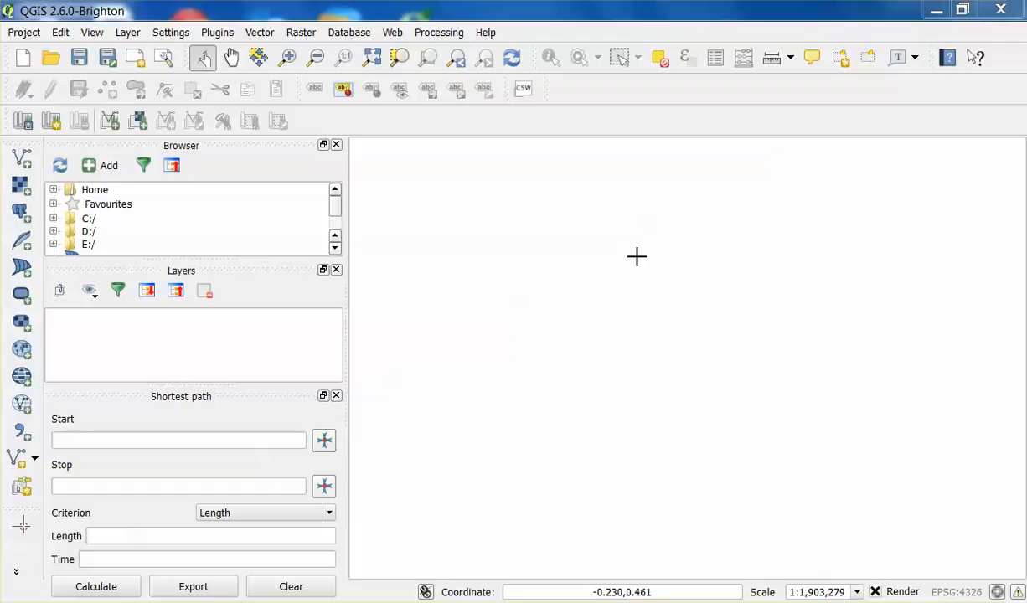
mouse_move(785, 417)
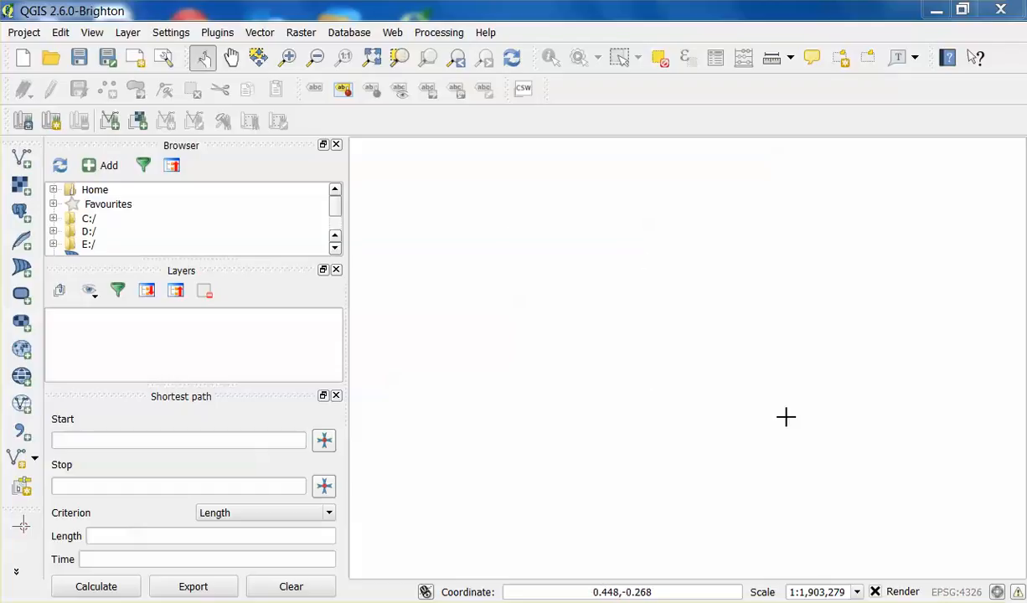
mouse_move(643, 275)
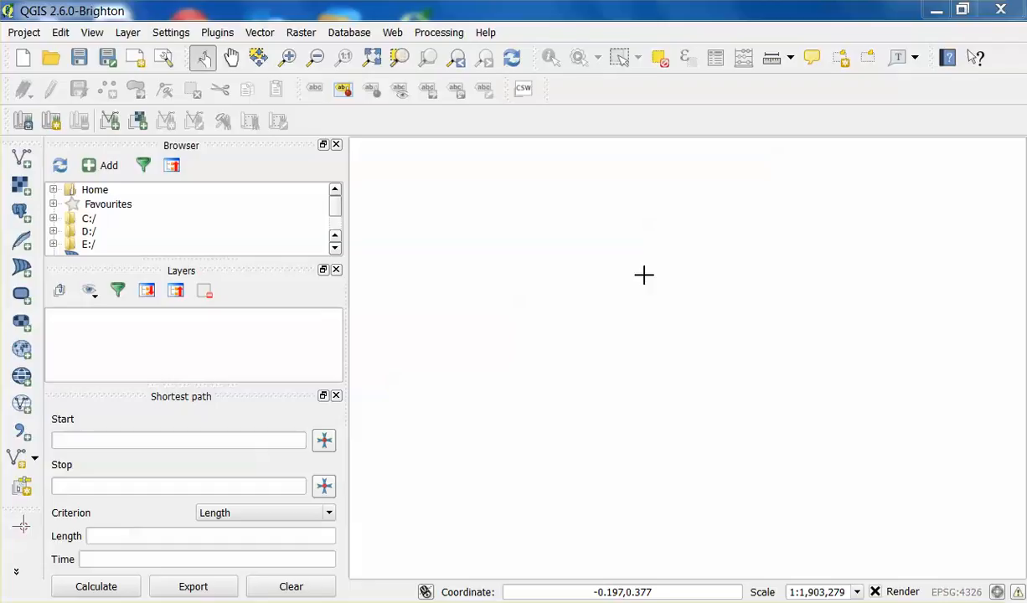
mouse_move(529, 289)
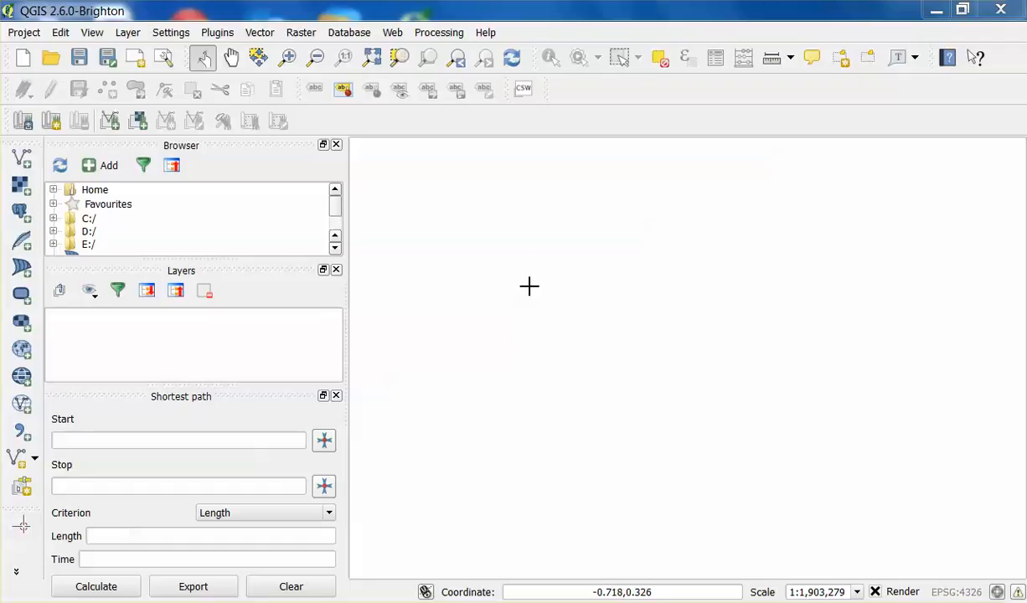
mouse_move(208, 19)
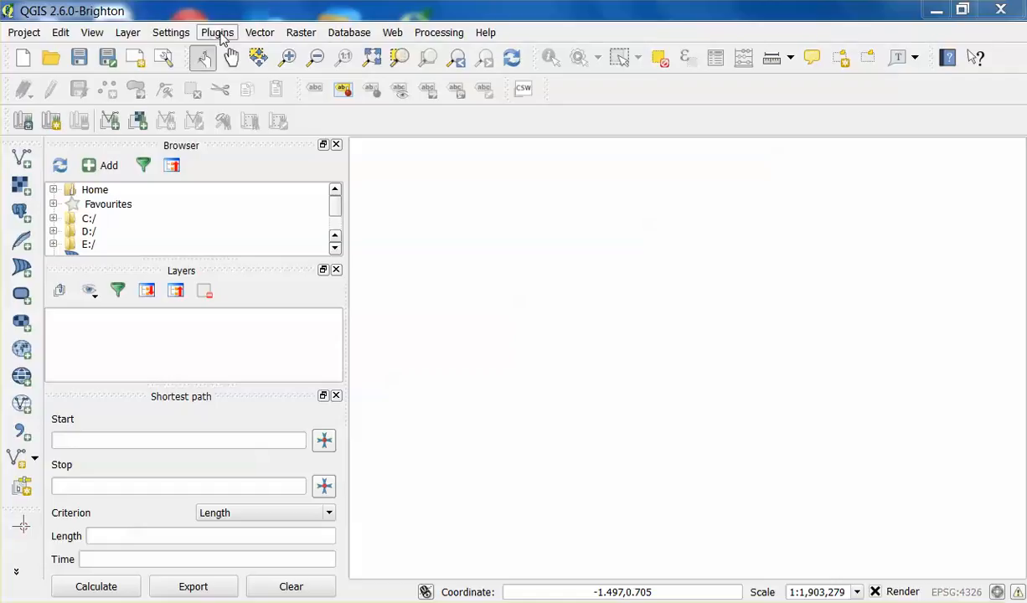
Install the OpenLayers Plugin from the plugin manager and return to the empty map
left_click(218, 31)
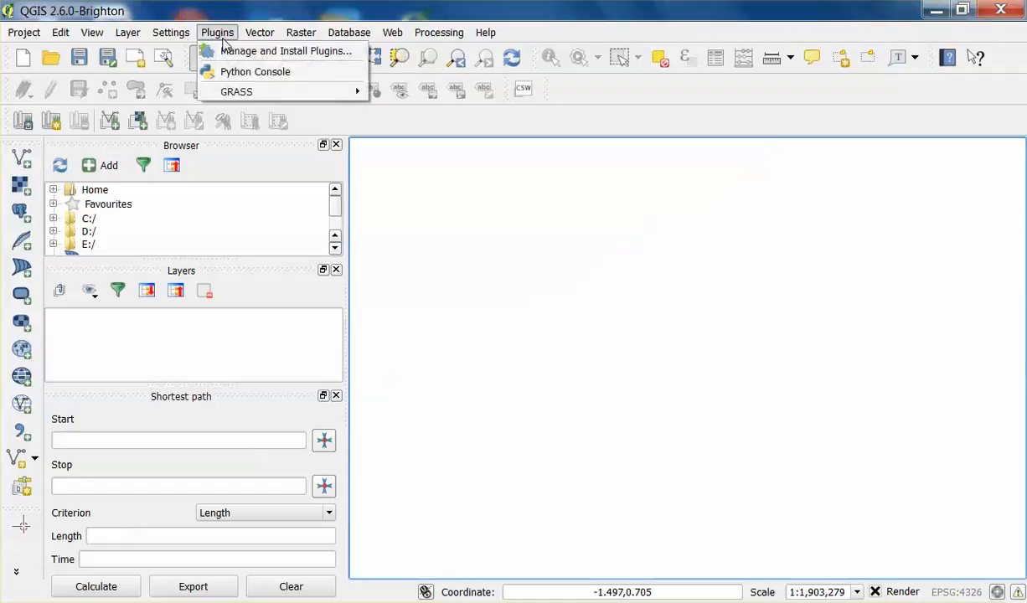
left_click(285, 50)
type("open")
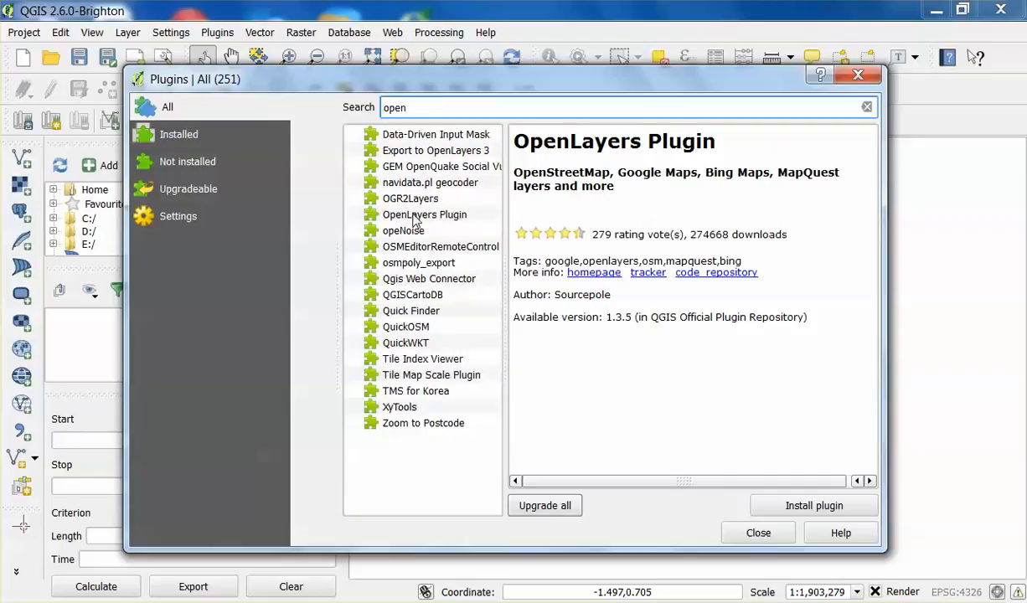
left_click(424, 214)
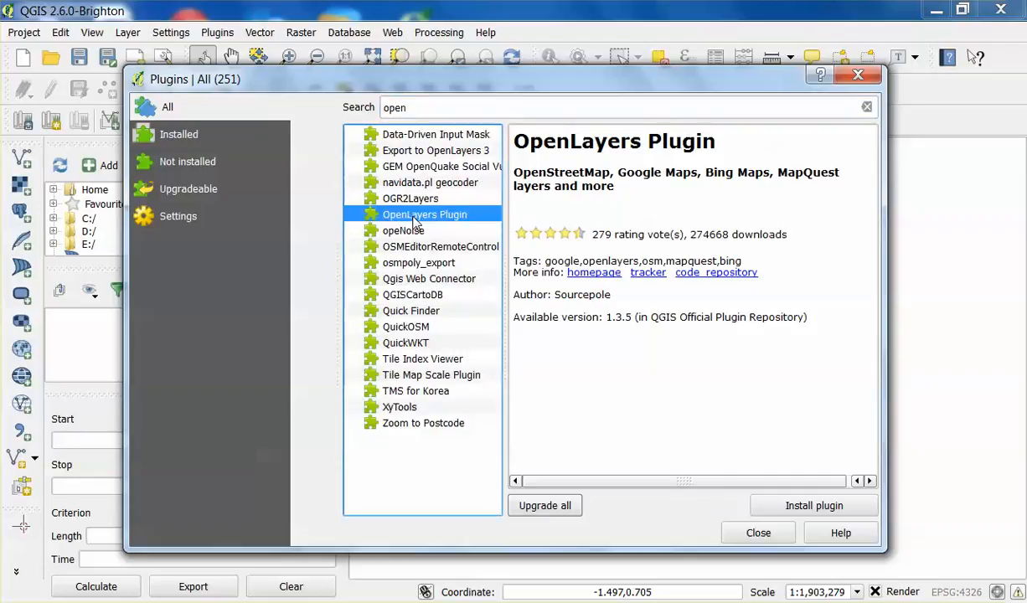
left_click(814, 506)
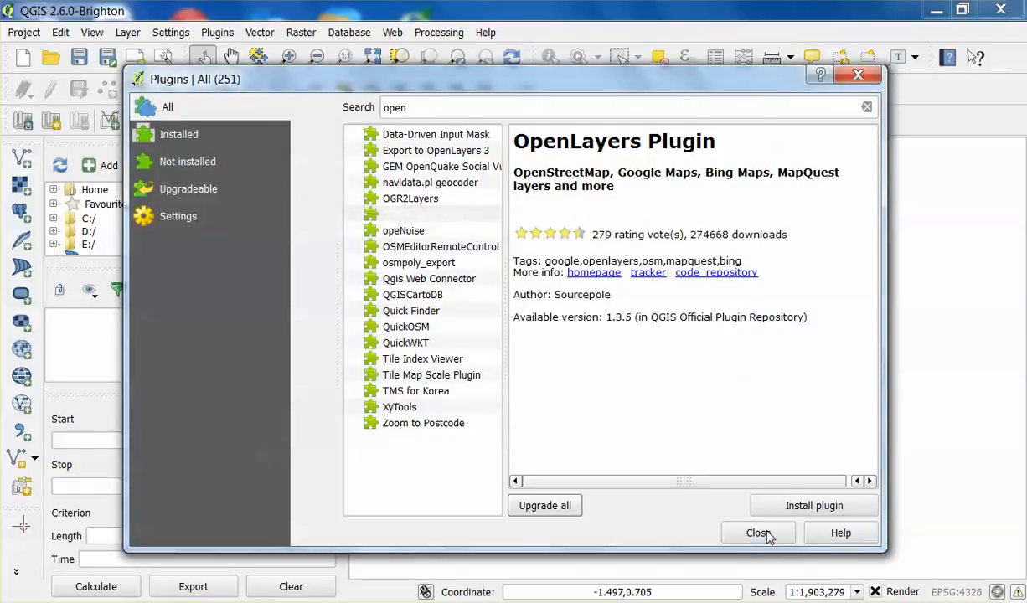
left_click(755, 533)
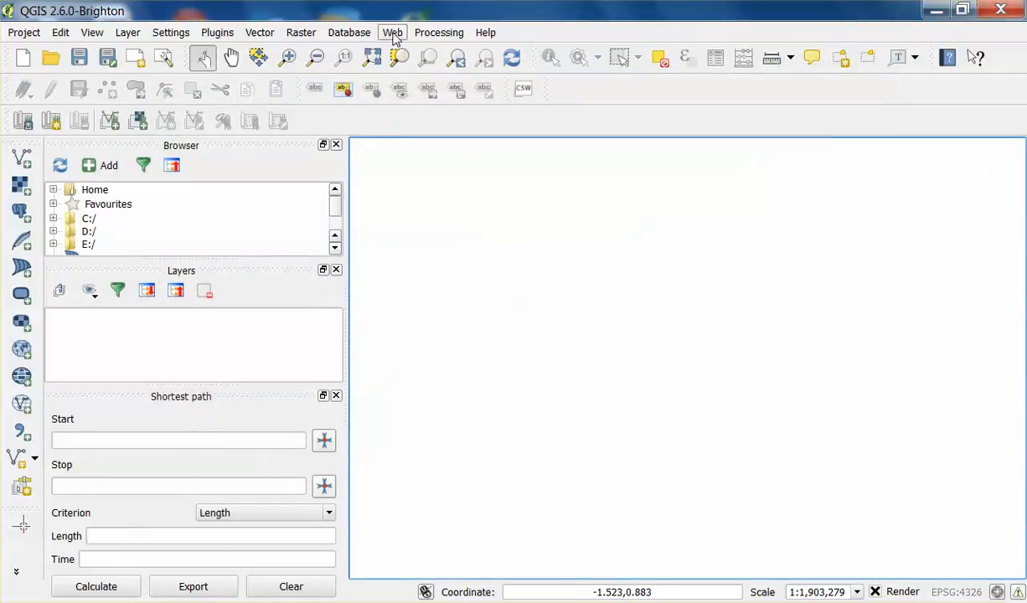
Add the Bing Aerial with labels basemap via the OpenLayers plugin
left_click(392, 32)
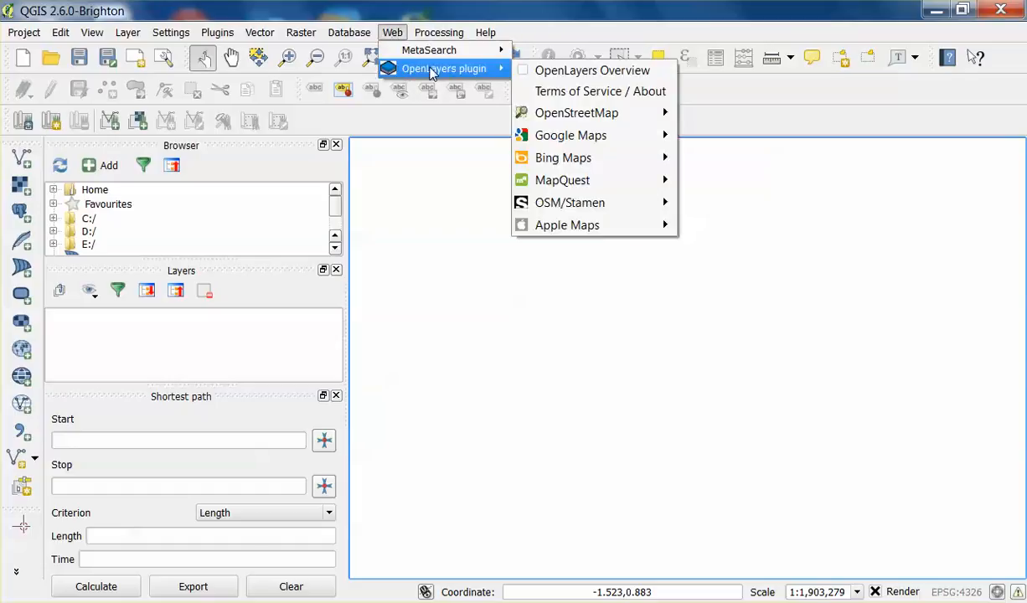
mouse_move(593, 71)
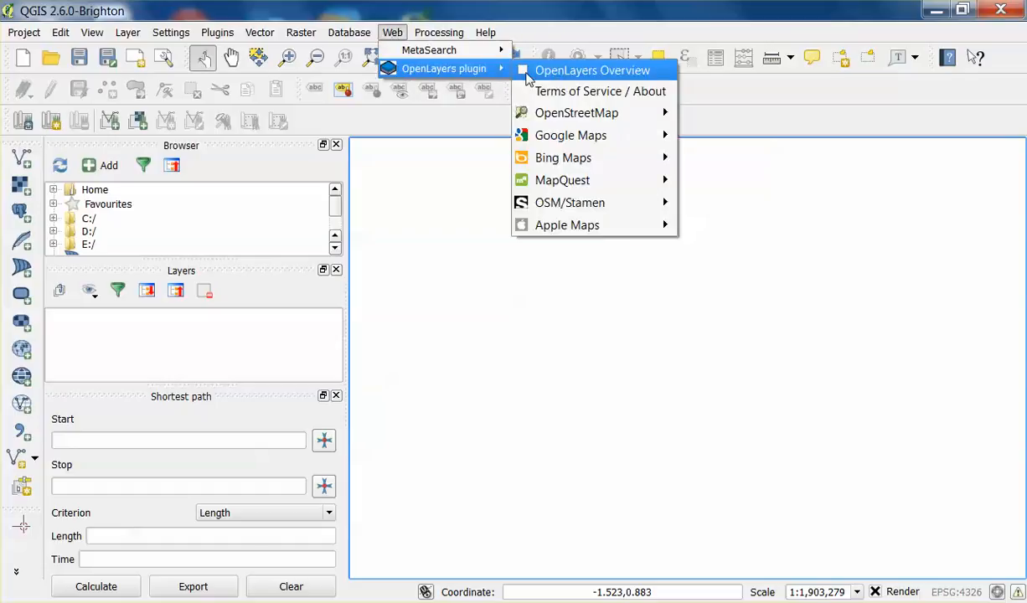
mouse_move(570, 134)
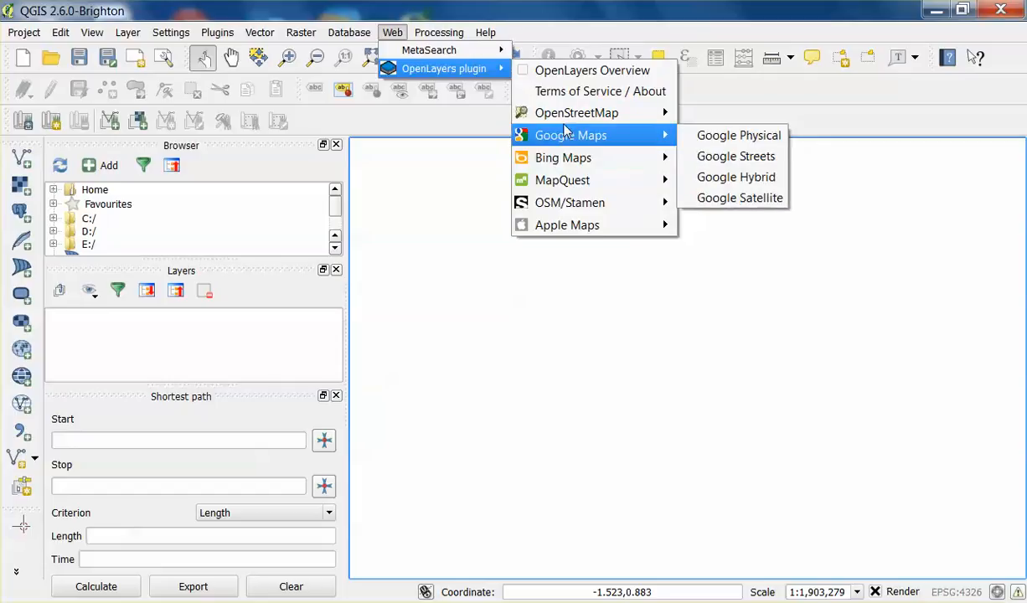
mouse_move(563, 157)
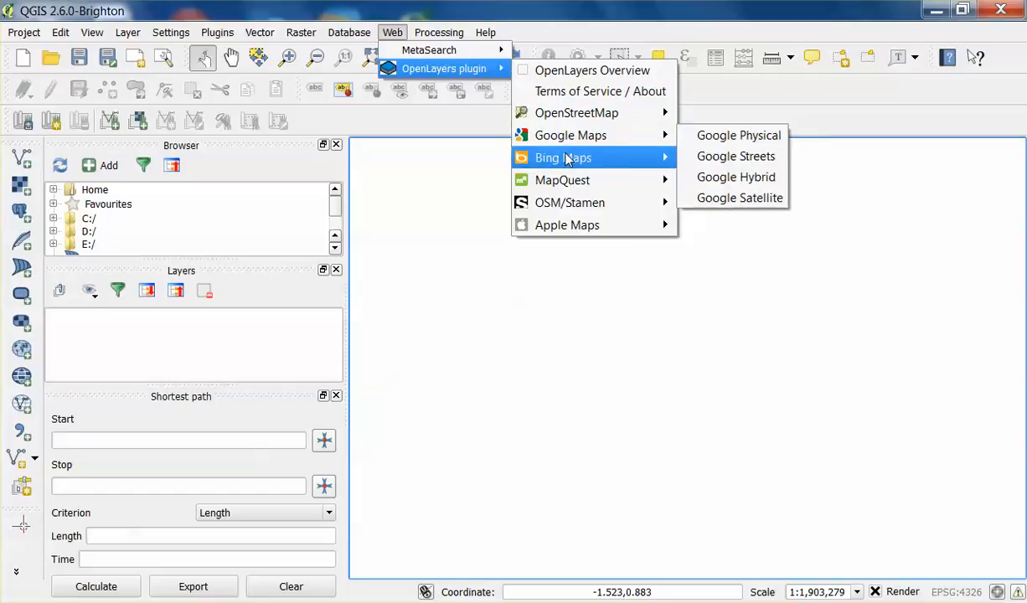
mouse_move(563, 157)
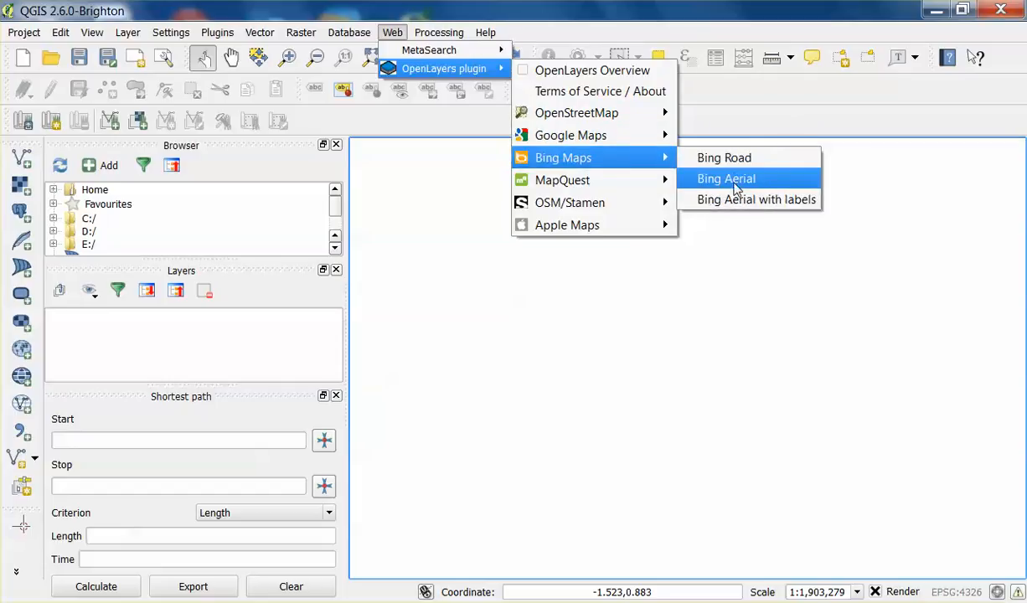
mouse_move(745, 199)
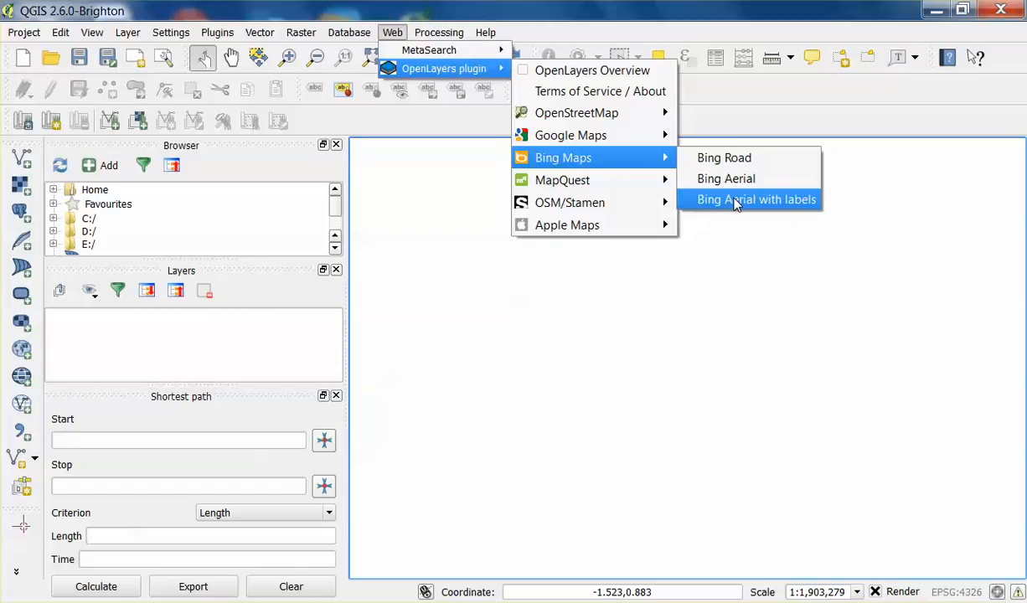
left_click(754, 199)
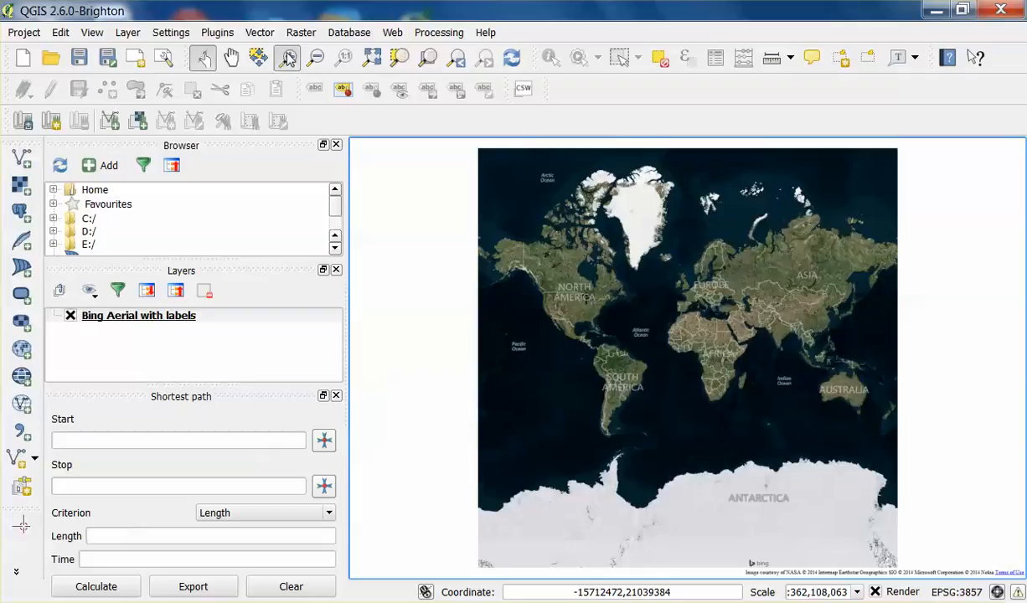
Zoom and pan the aerial basemap onto the coastal peninsula beside the sea inlet
left_click(286, 57)
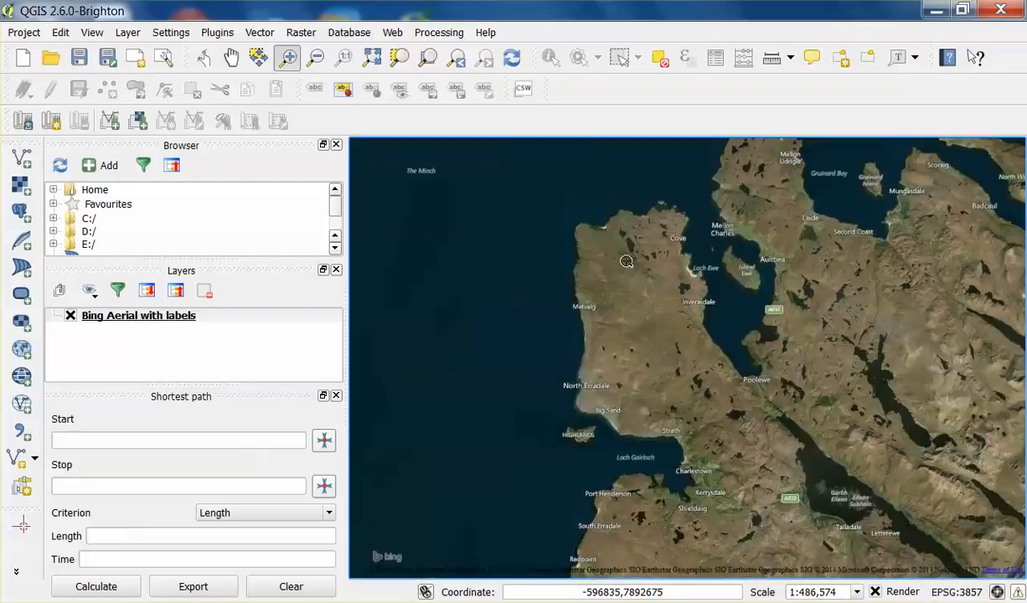
left_click_drag(626, 262, 640, 352)
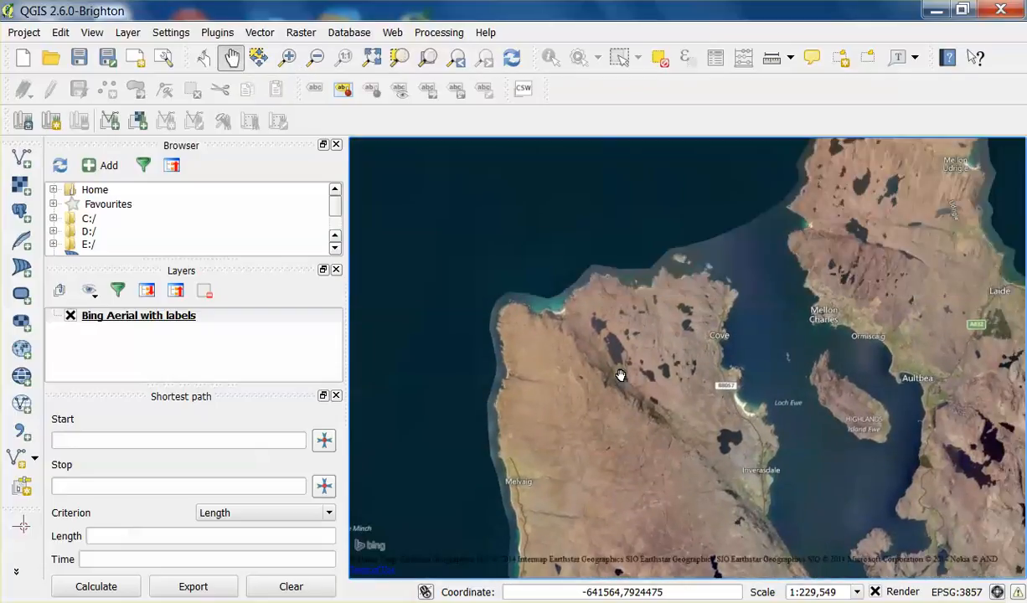
left_click_drag(620, 376, 605, 327)
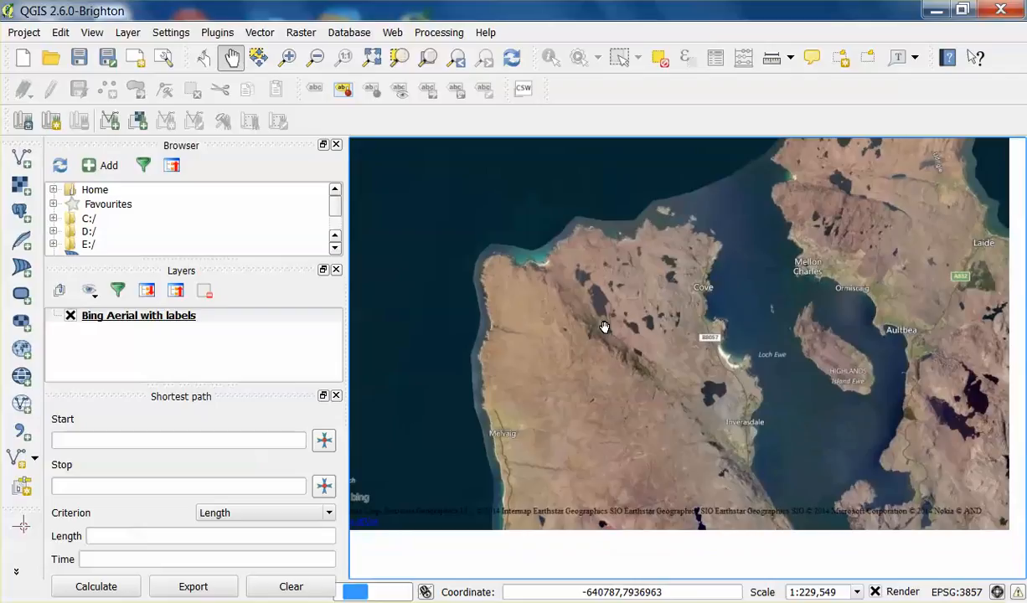
left_click_drag(605, 327, 523, 182)
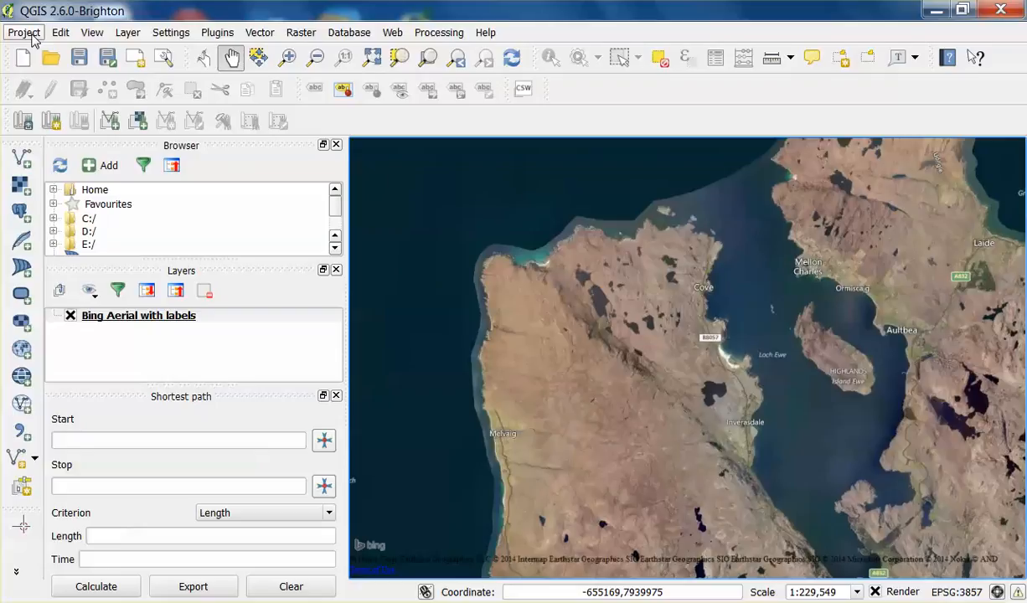
Start Save As and create a new testwork folder inside Documents\QGIS
left_click(24, 32)
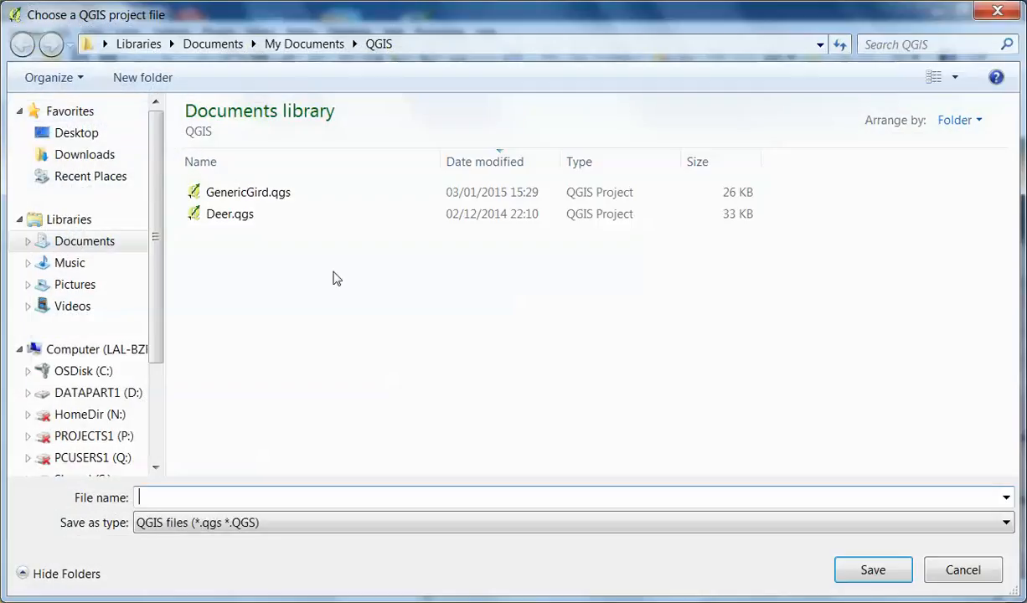
mouse_move(372, 291)
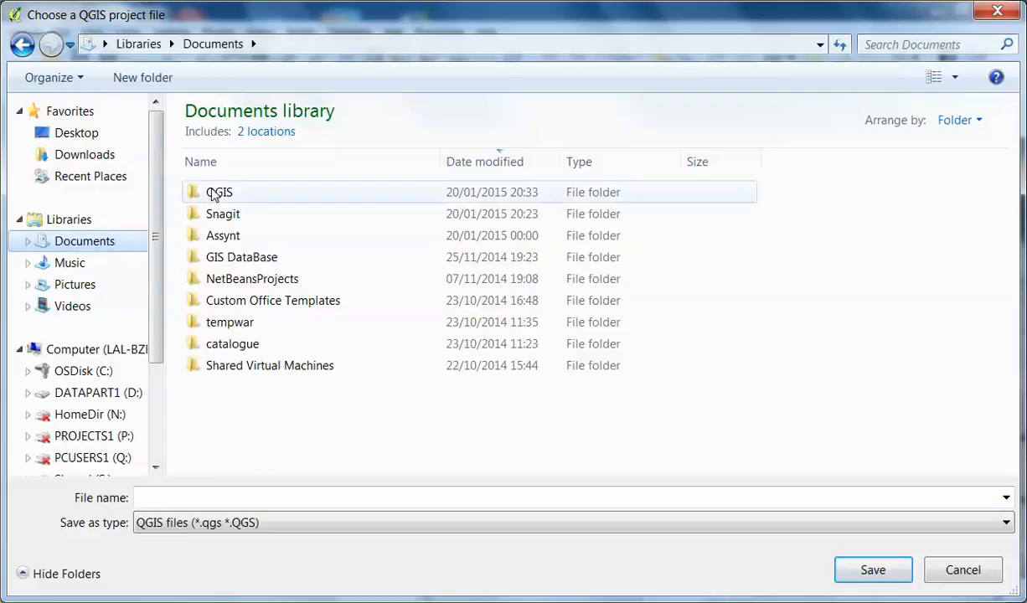
double_click(218, 191)
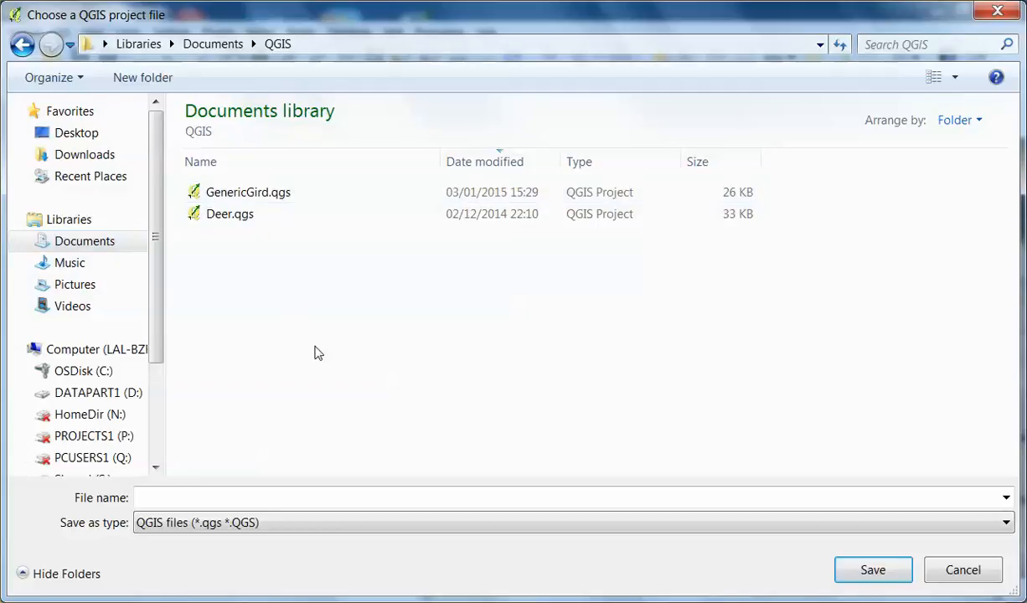
mouse_move(327, 347)
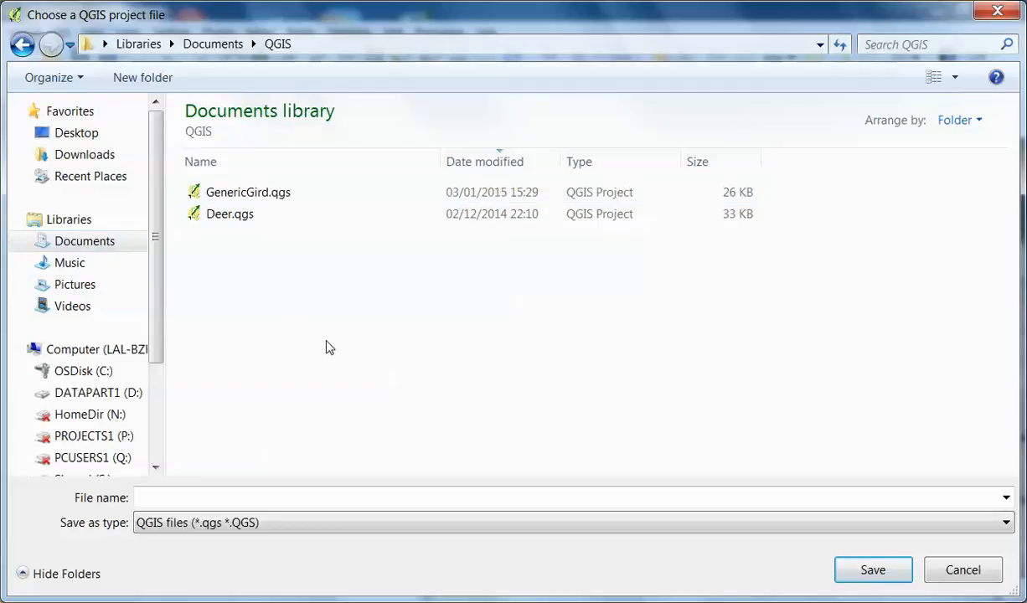
right_click(328, 347)
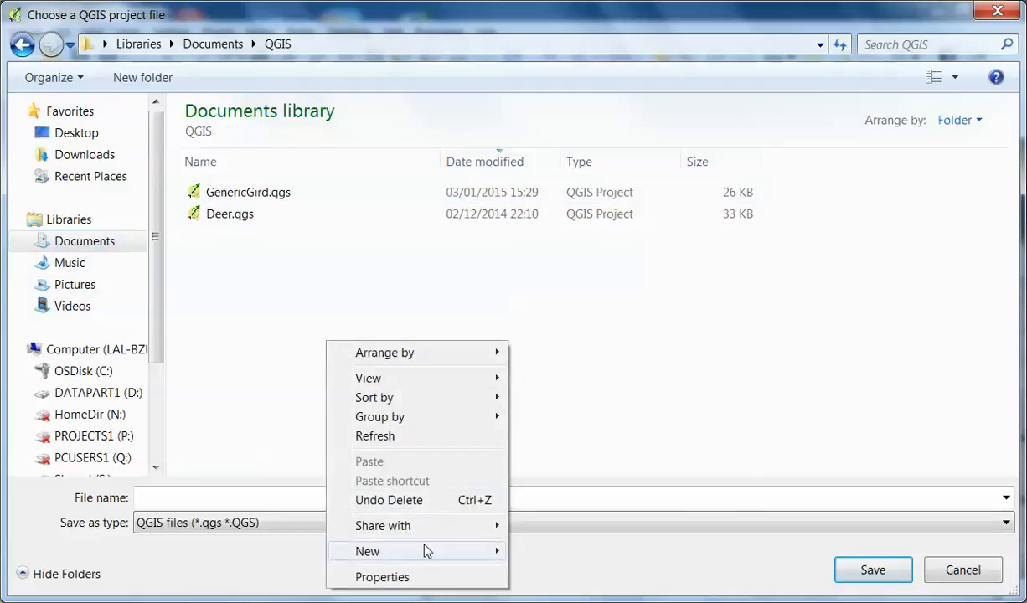
mouse_move(367, 549)
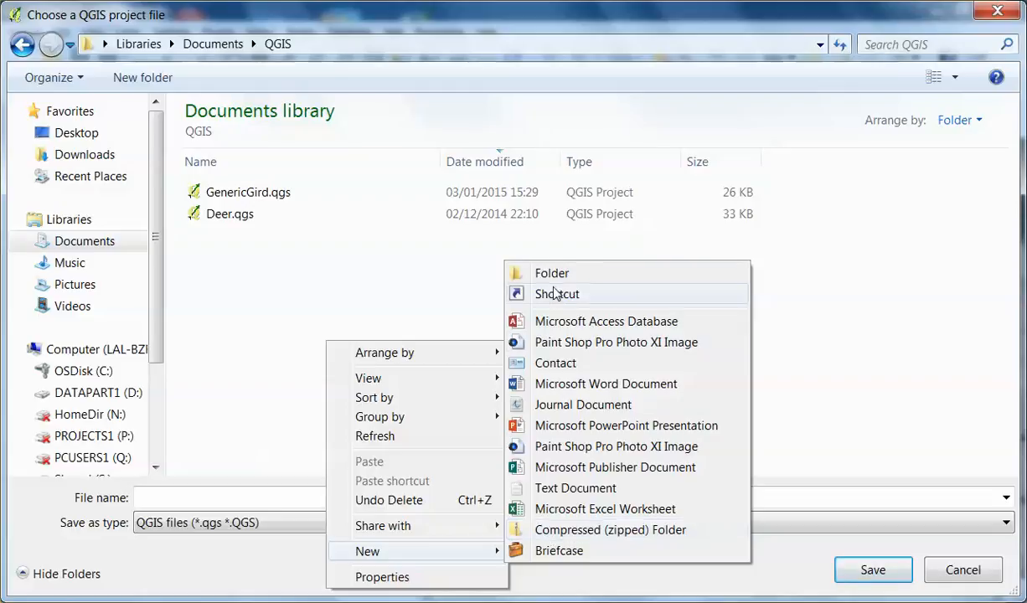
left_click(551, 272)
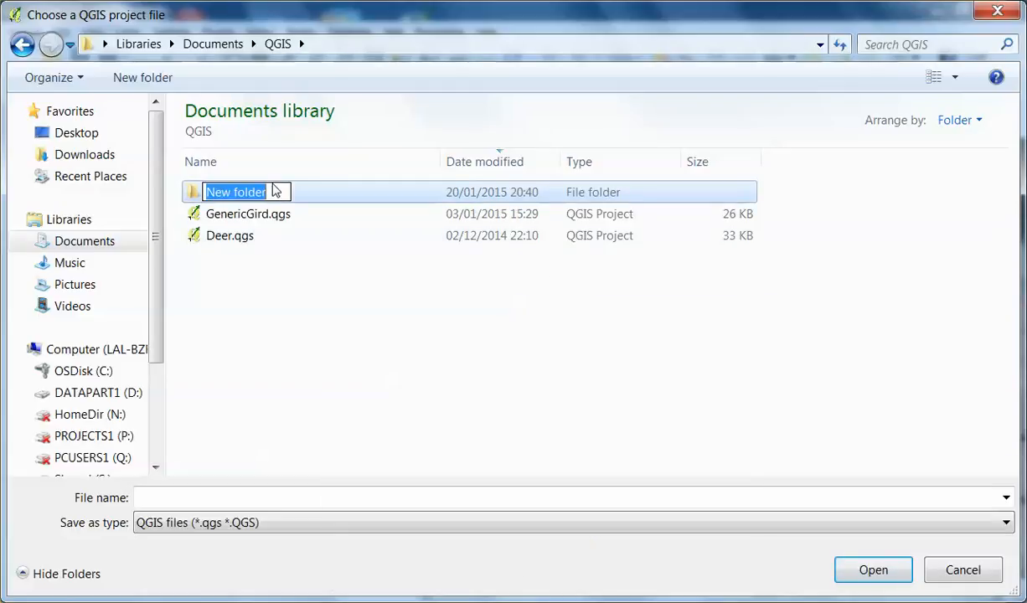
type("test")
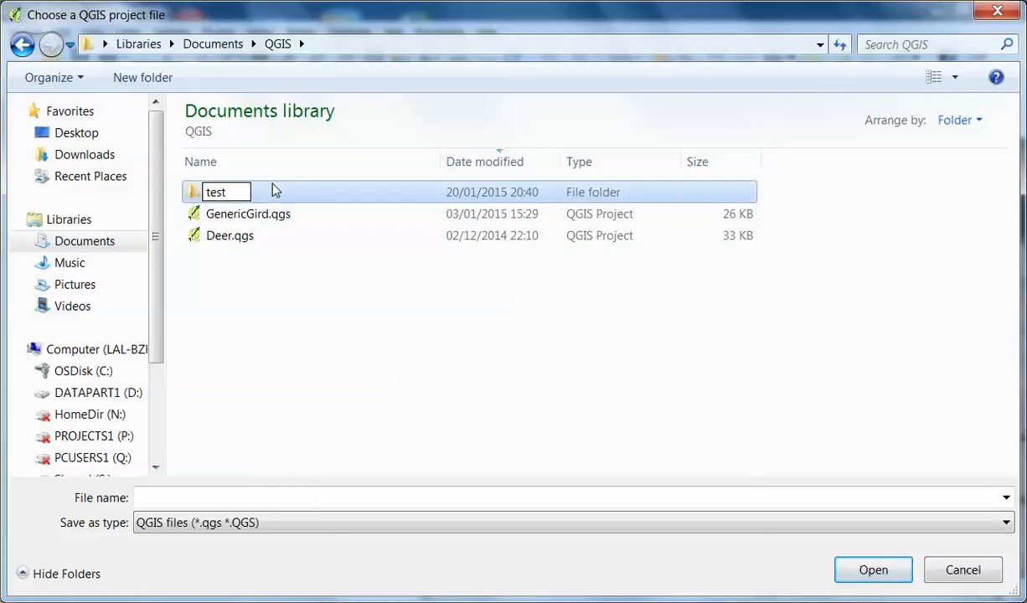
type("work")
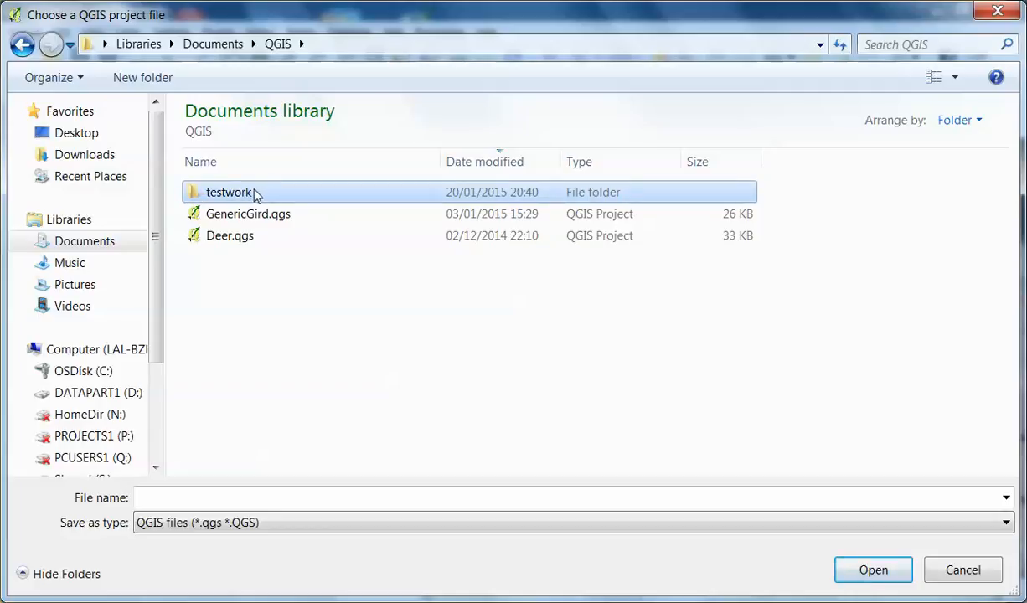
Save the project as myproj inside the testwork folder
double_click(228, 191)
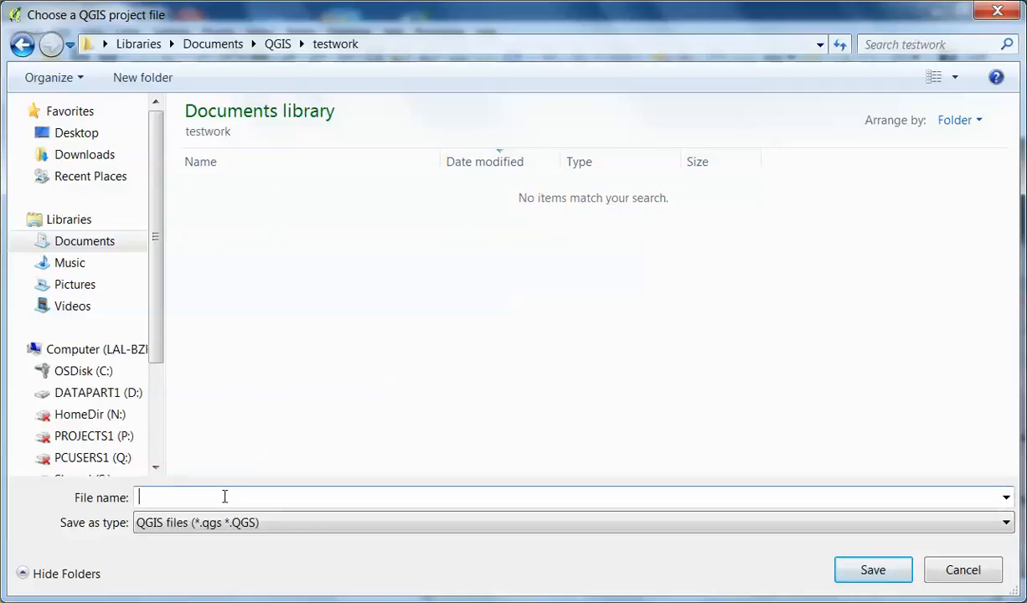
type("my")
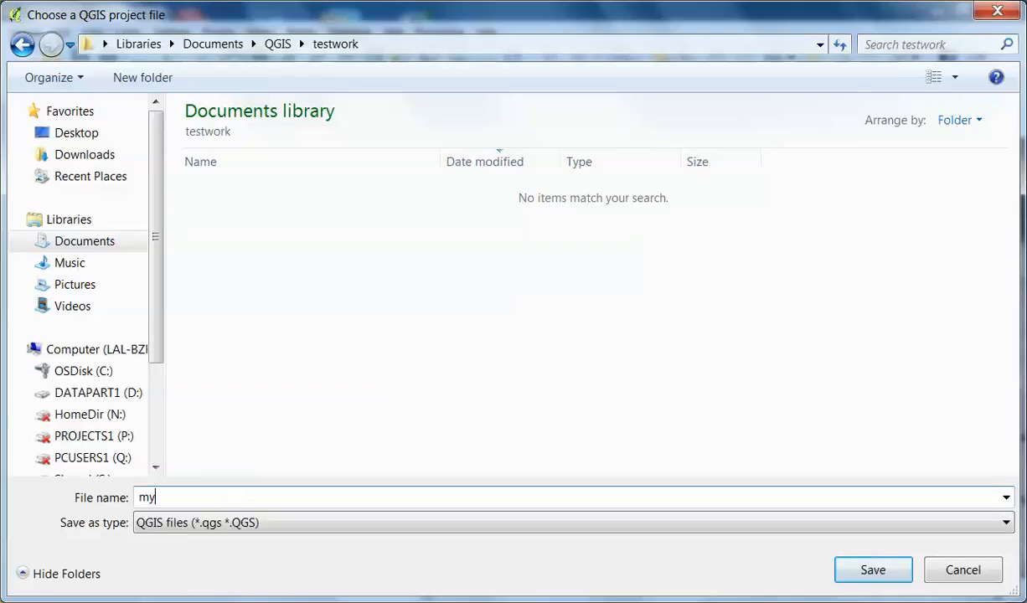
type("proj")
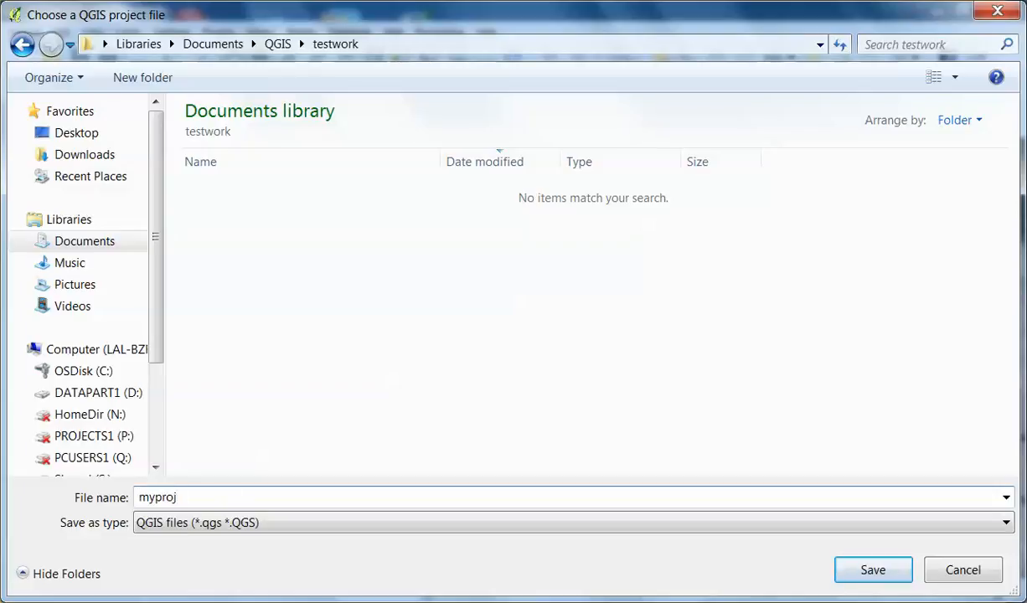
mouse_move(873, 570)
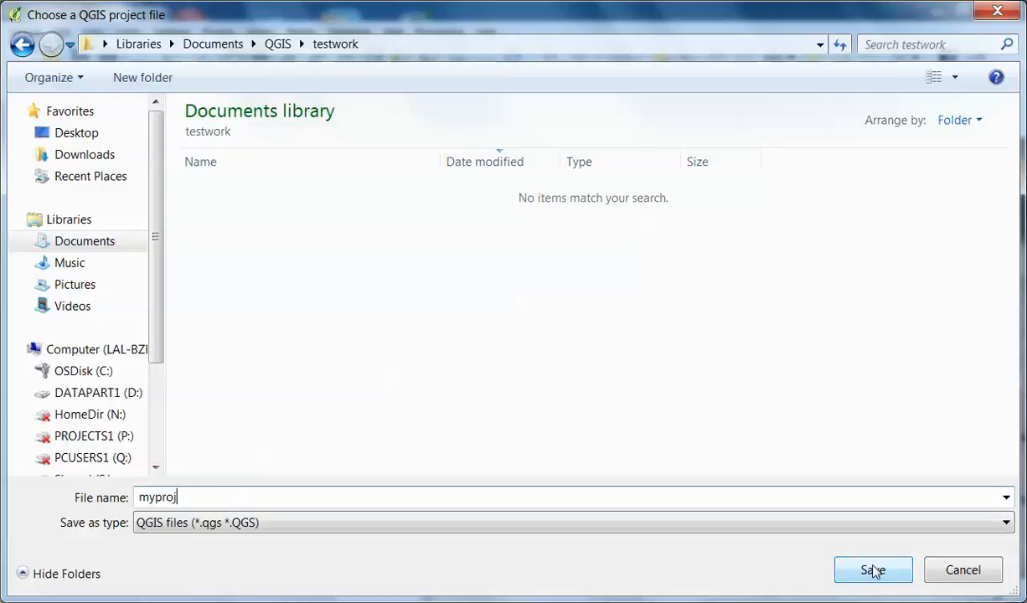
left_click(873, 570)
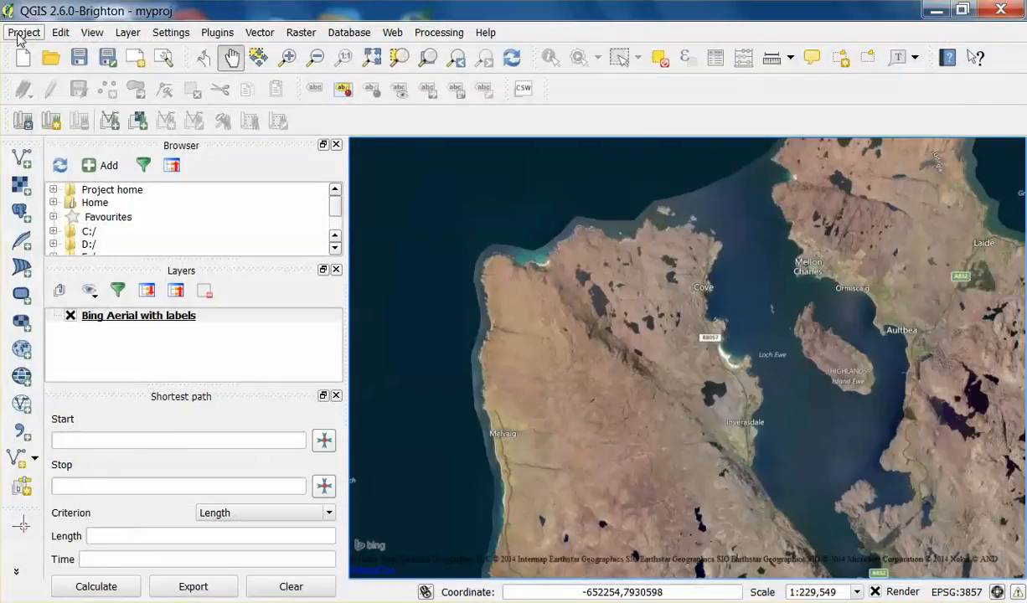
left_click(24, 32)
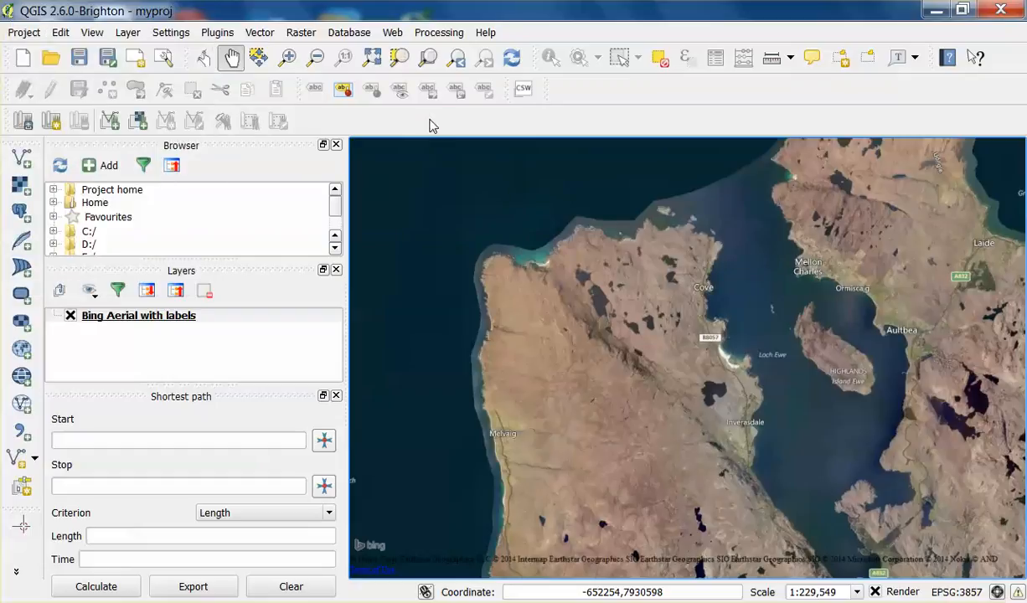
mouse_move(471, 129)
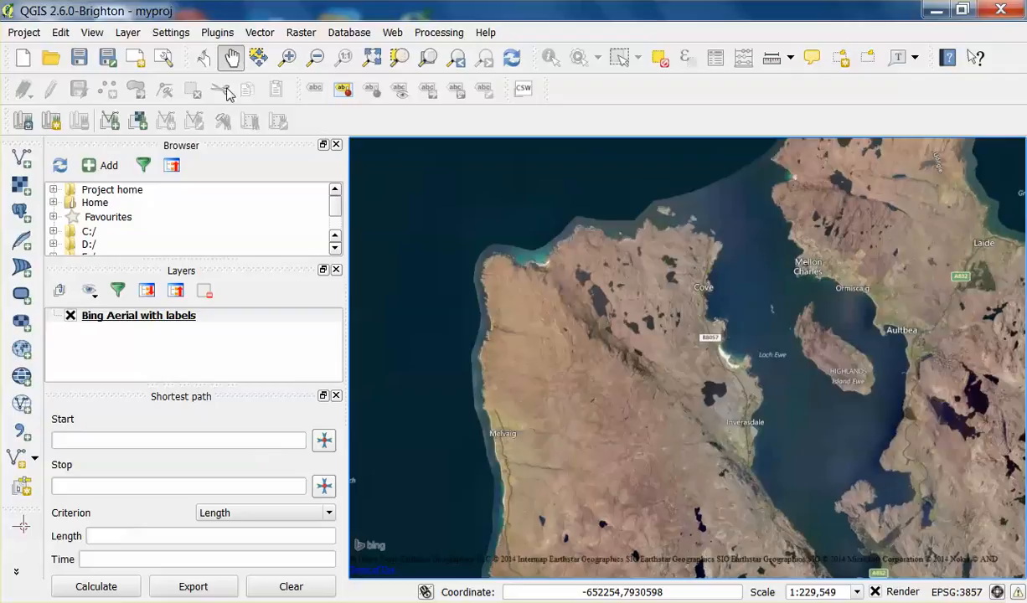
Begin a new shapefile layer of Polygon type with the default id Integer attribute
left_click(127, 33)
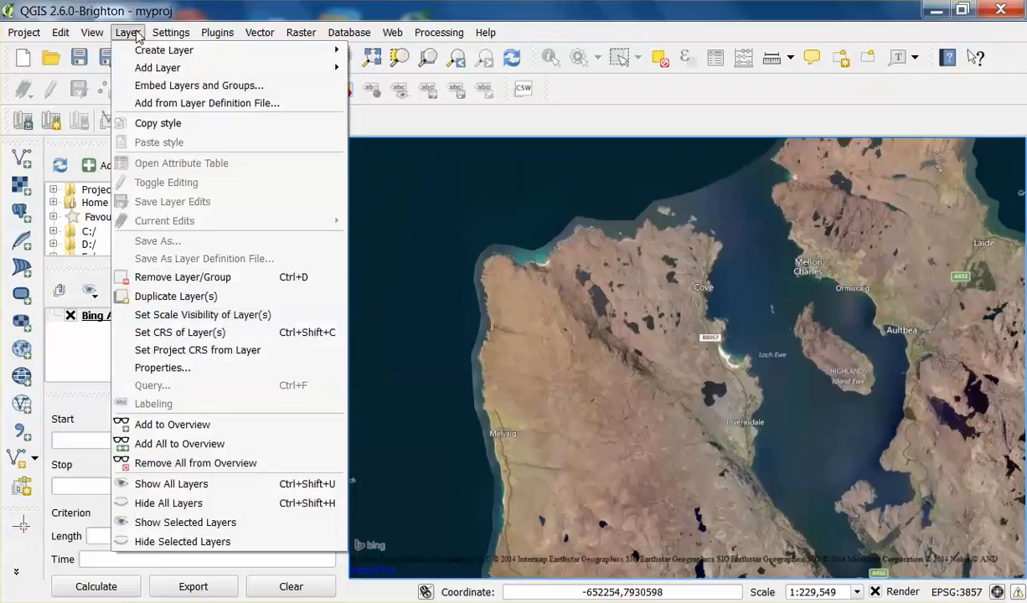
mouse_move(164, 51)
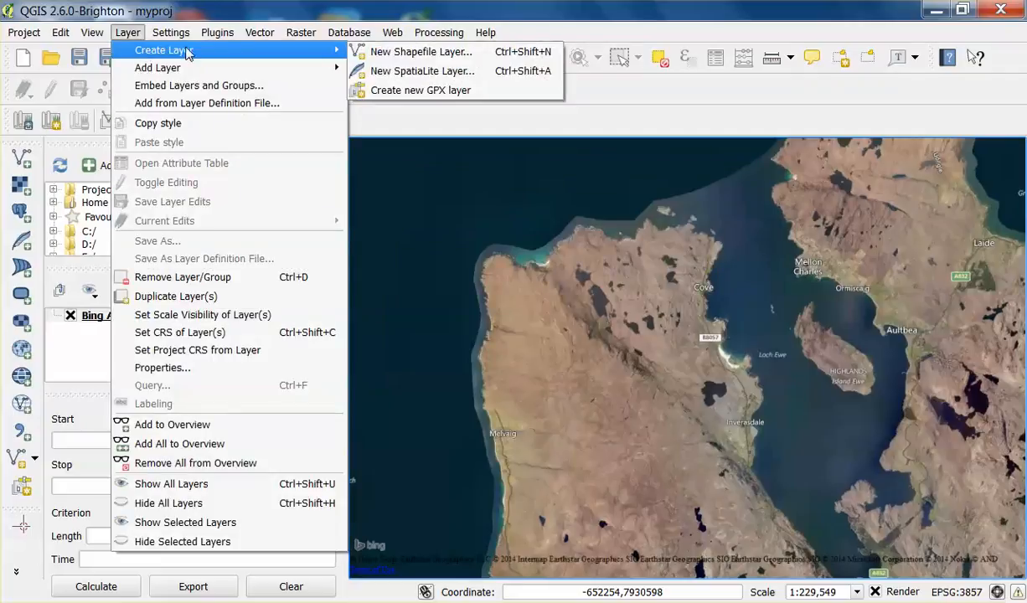
mouse_move(312, 53)
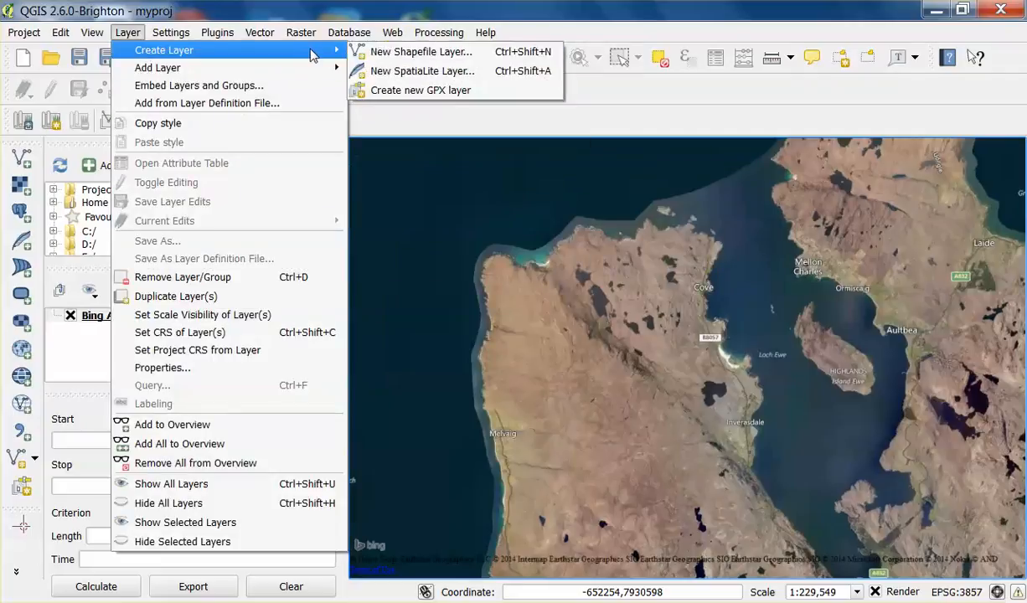
mouse_move(423, 50)
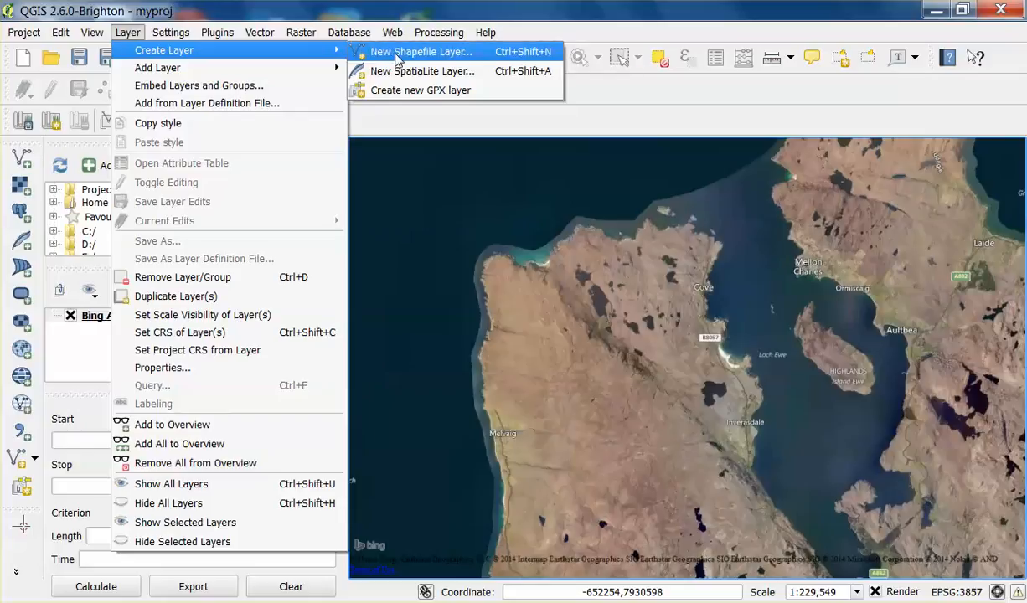
left_click(422, 50)
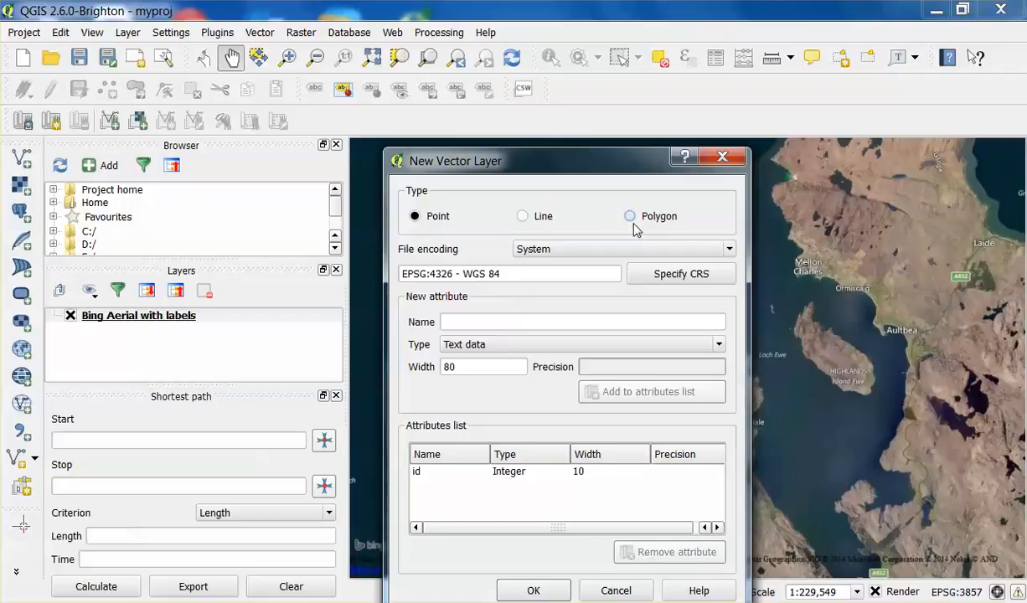
left_click(630, 217)
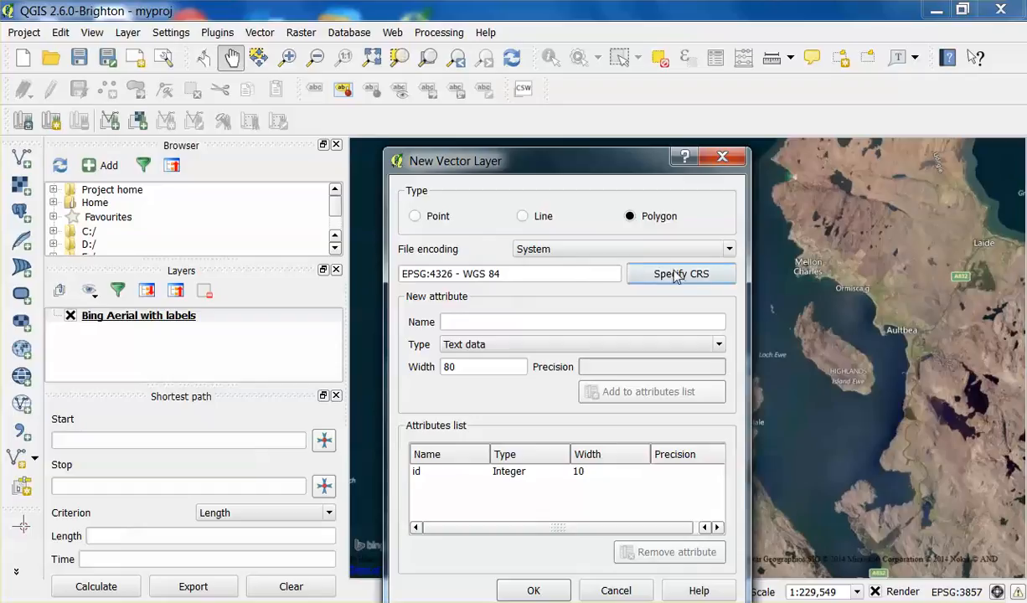
mouse_move(677, 283)
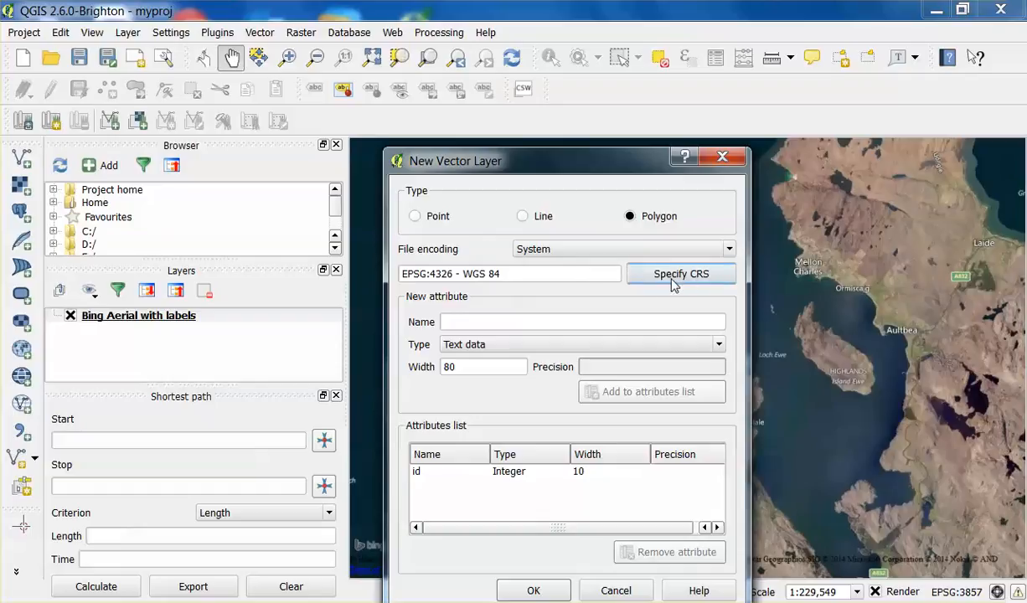
mouse_move(682, 275)
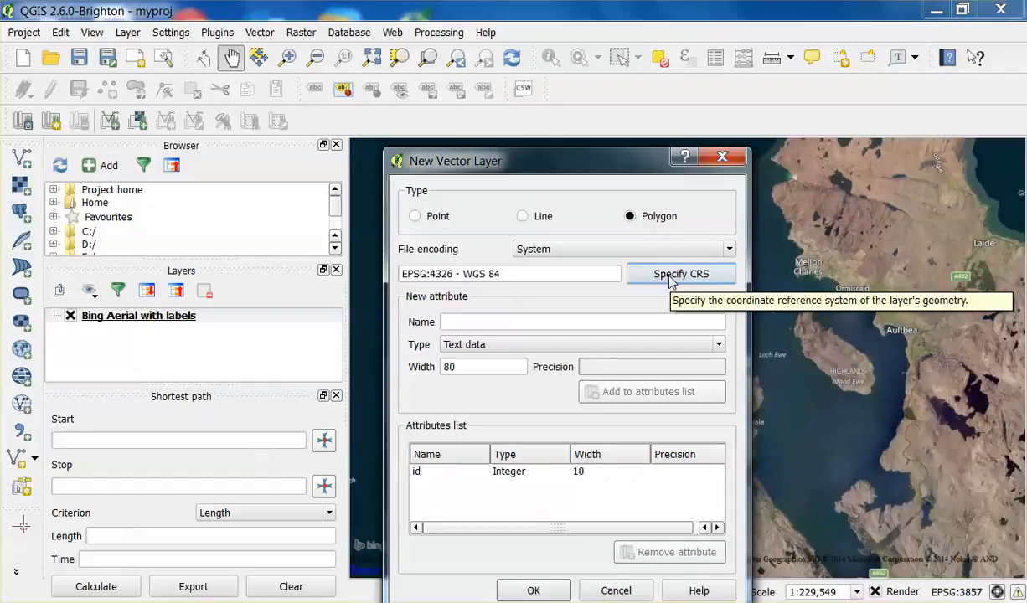
Set the layer CRS to OSGB 1936 / British National Grid (EPSG:27700), filtering for 'british'
left_click(682, 274)
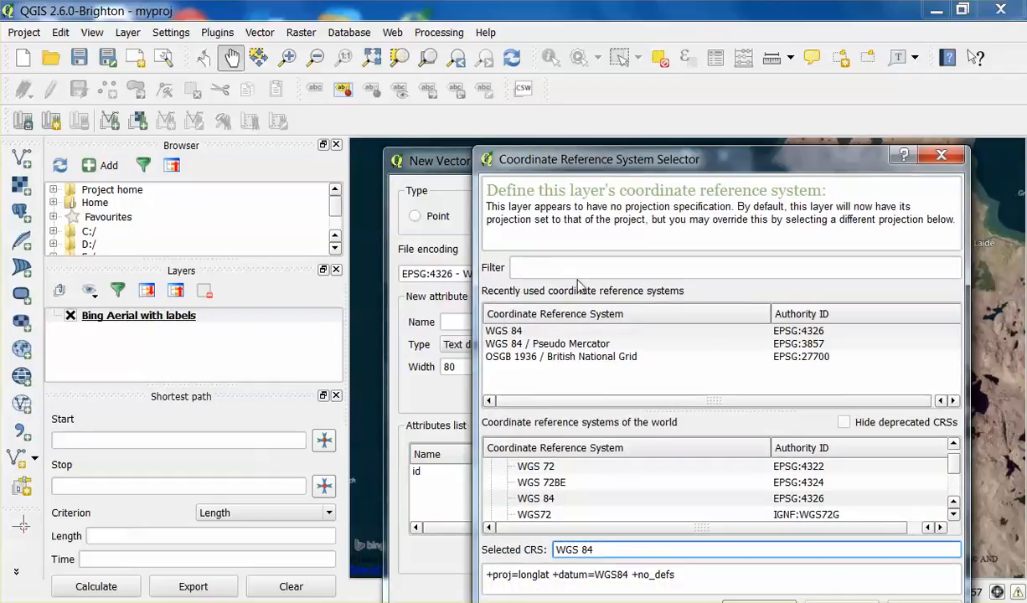
left_click(735, 268)
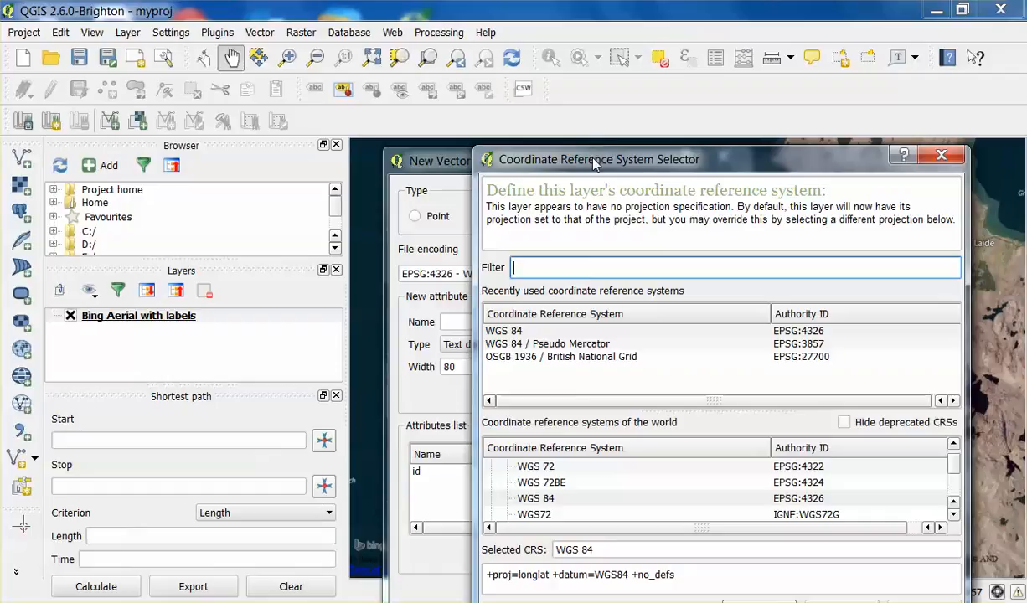
mouse_move(618, 248)
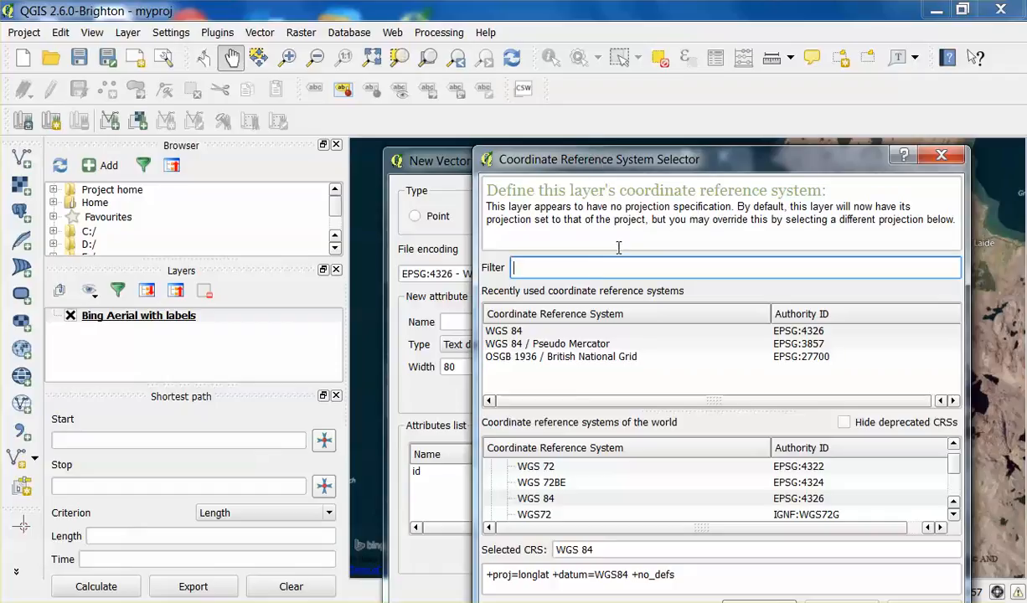
type("b")
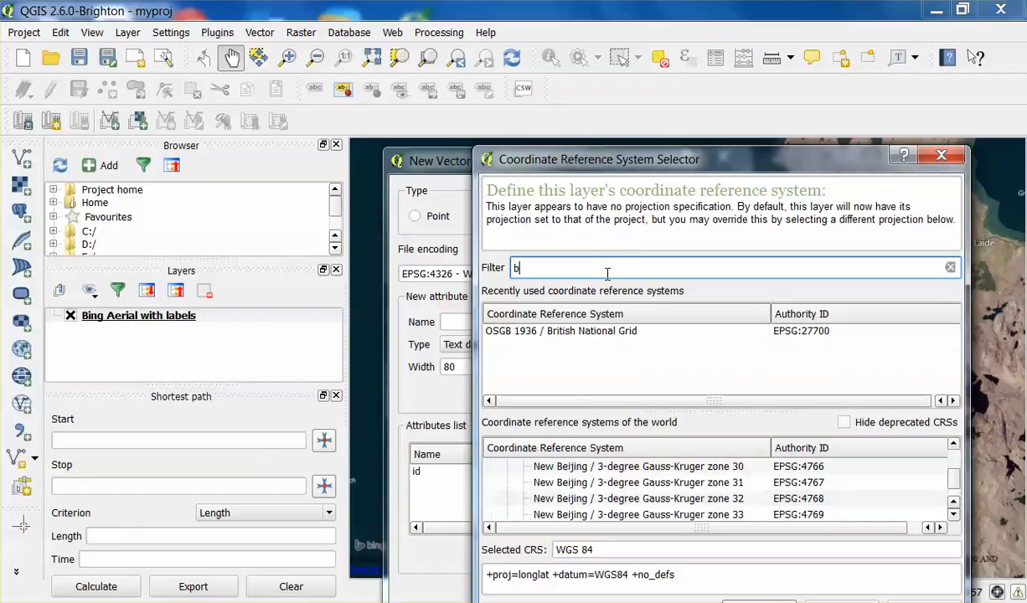
type("ritish national grid")
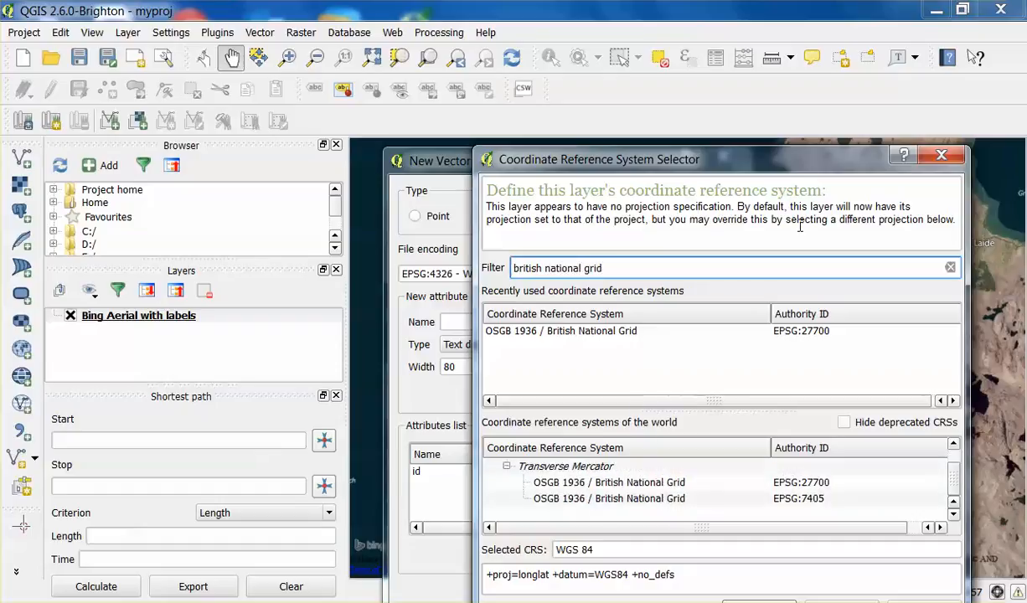
left_click_drag(600, 160, 596, 140)
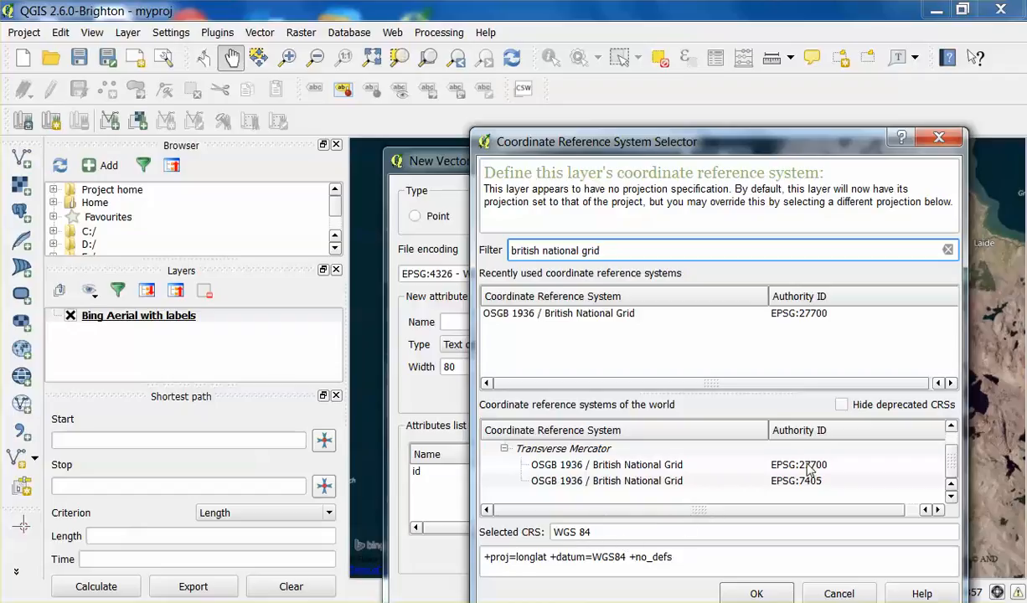
left_click(606, 464)
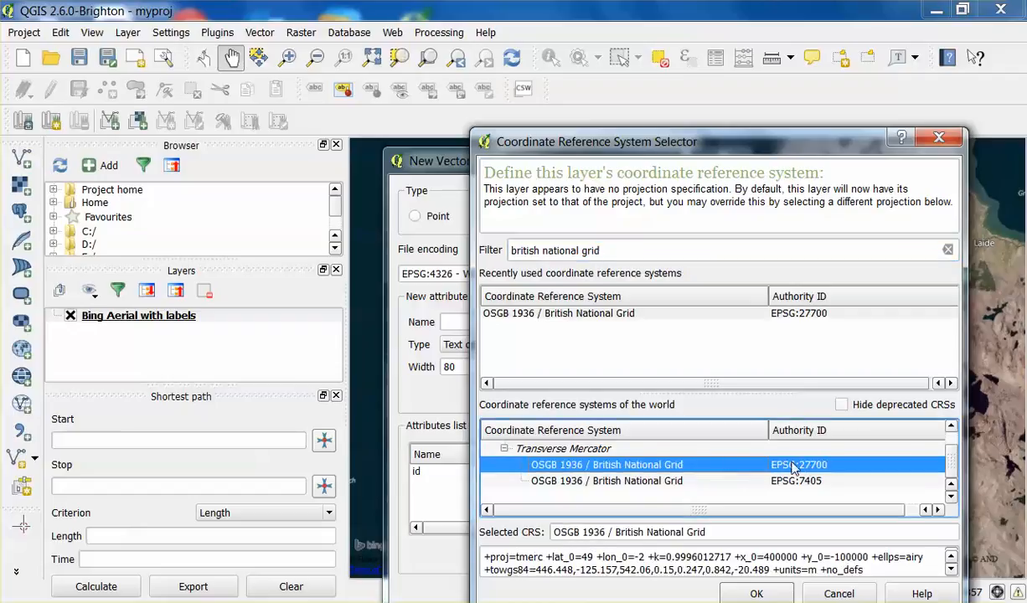
mouse_move(774, 155)
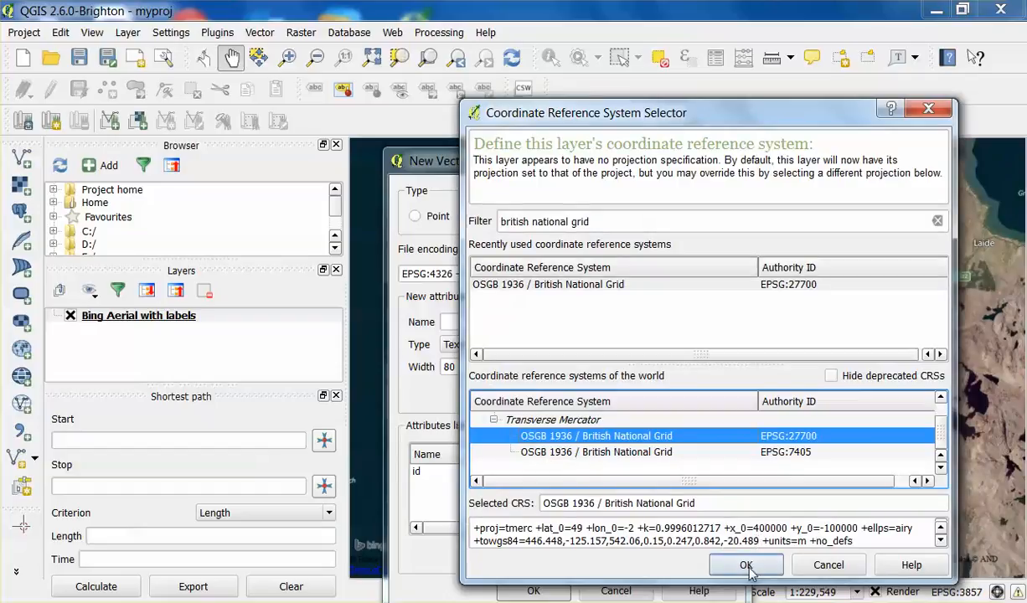
left_click(745, 565)
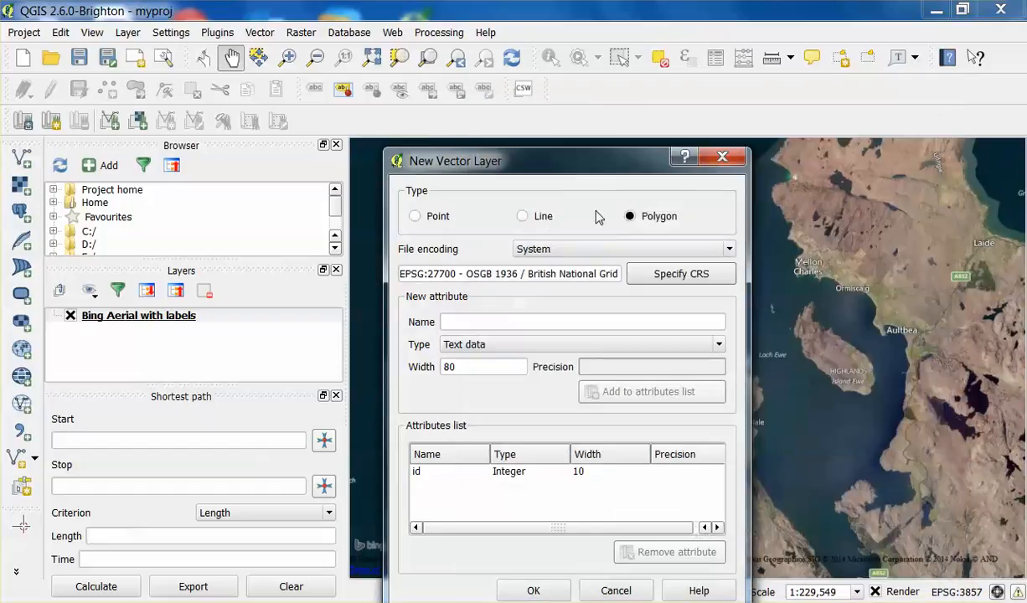
Add a text attribute named region alongside id and confirm the new polygon layer
left_click_drag(599, 161, 599, 106)
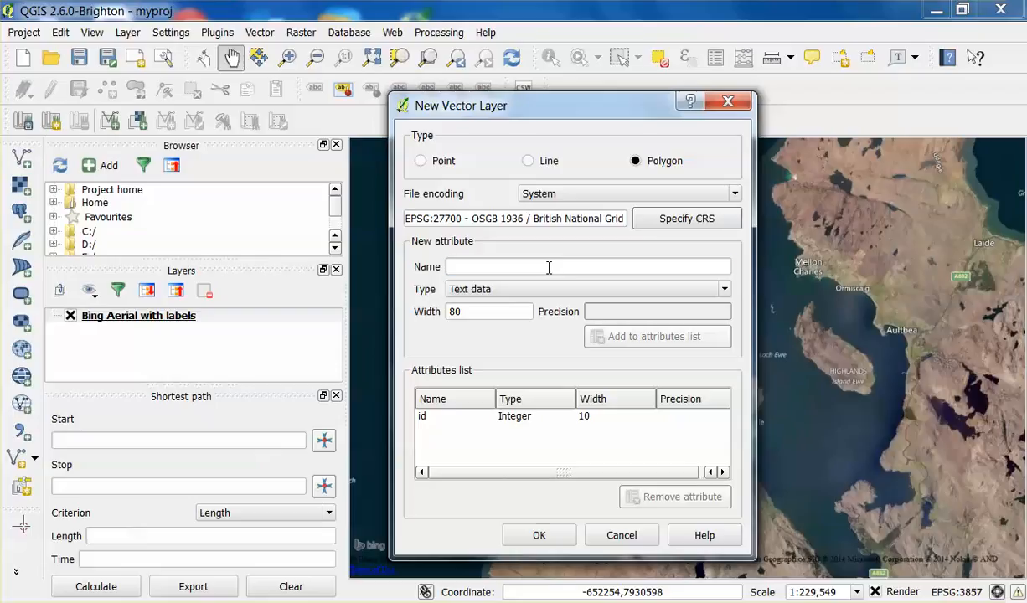
left_click(586, 267)
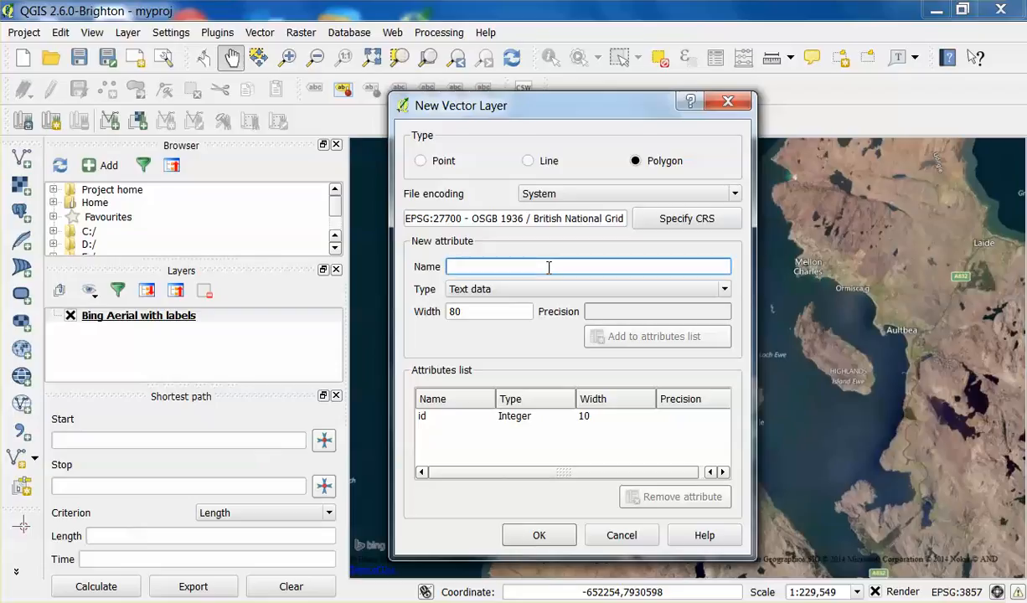
type("re")
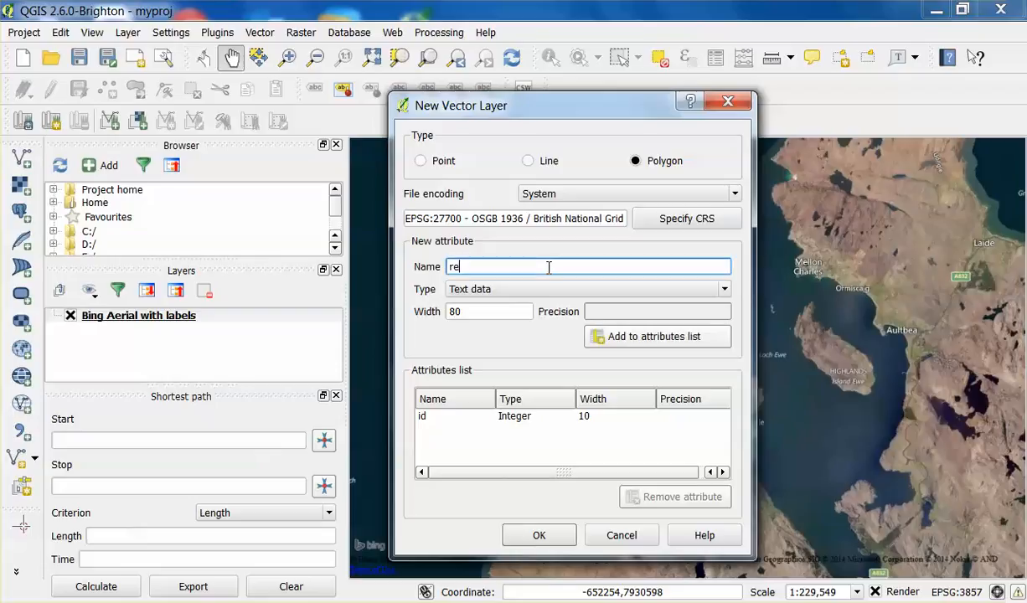
type("gion")
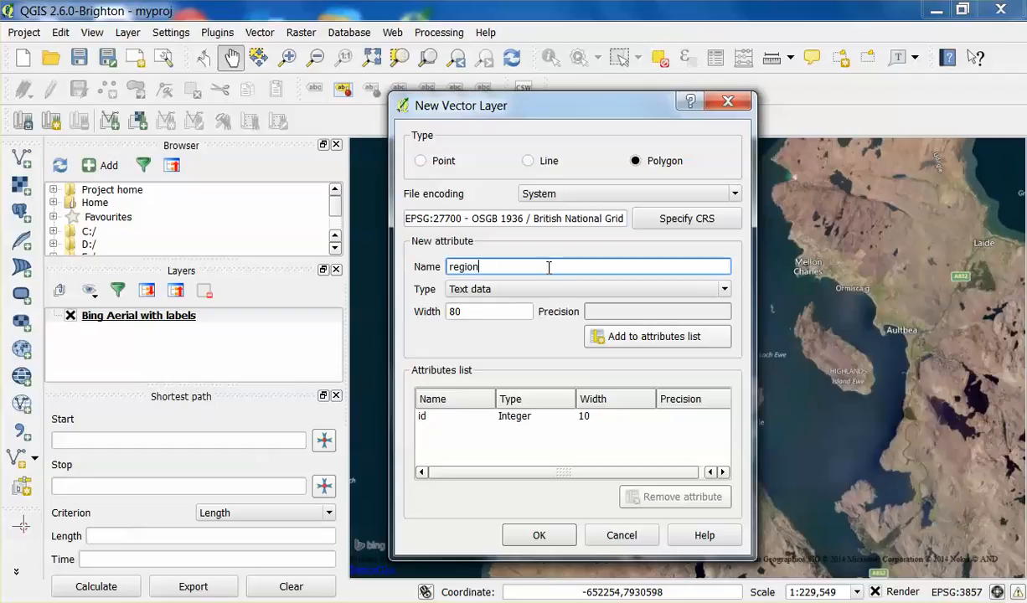
mouse_move(478, 453)
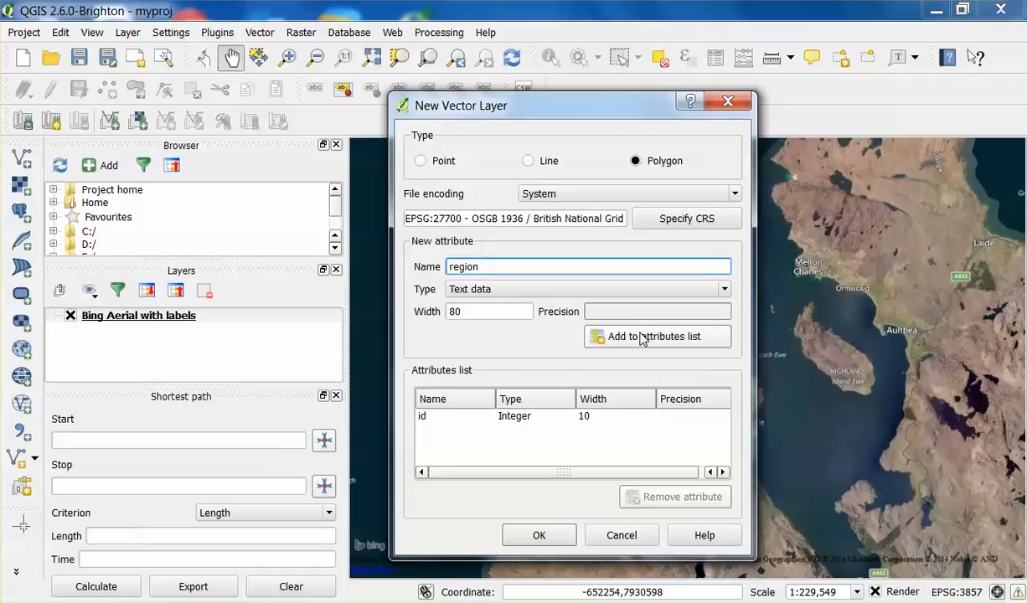
left_click(654, 335)
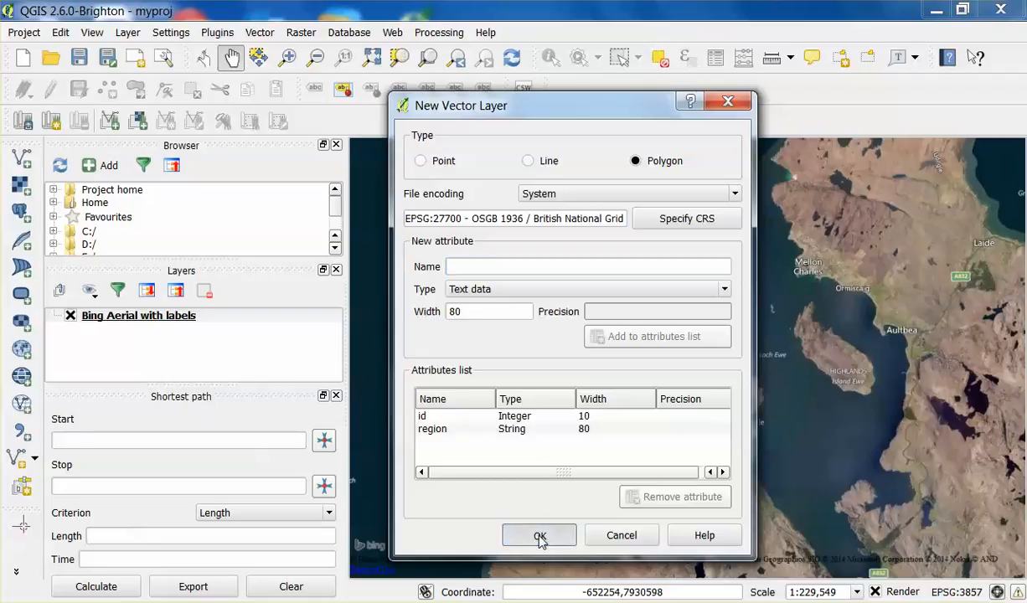
left_click(539, 536)
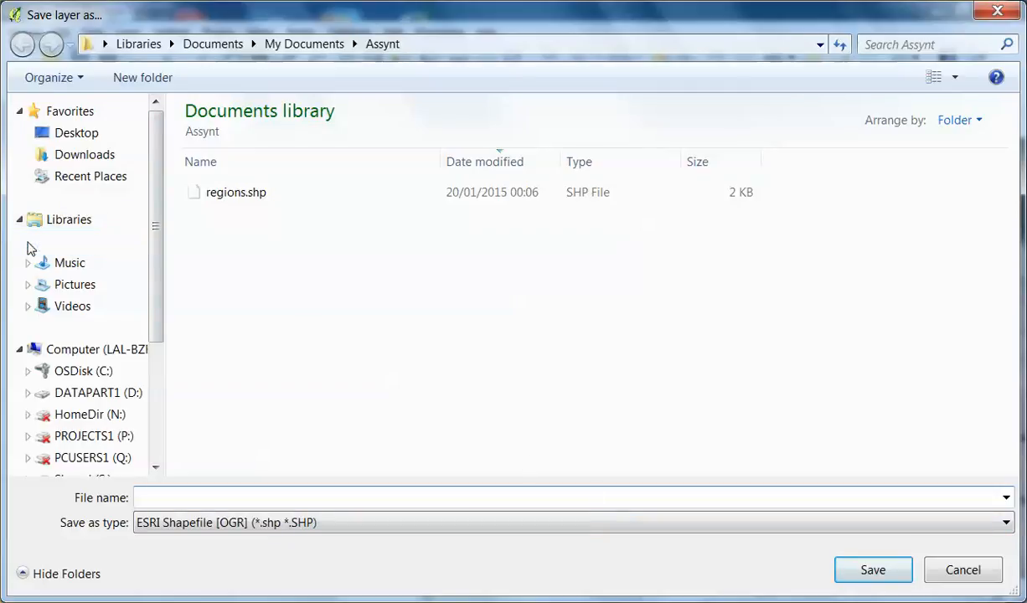
Save the new layer as mytestlayer in the Documents\QGIS\testwork folder
left_click(19, 217)
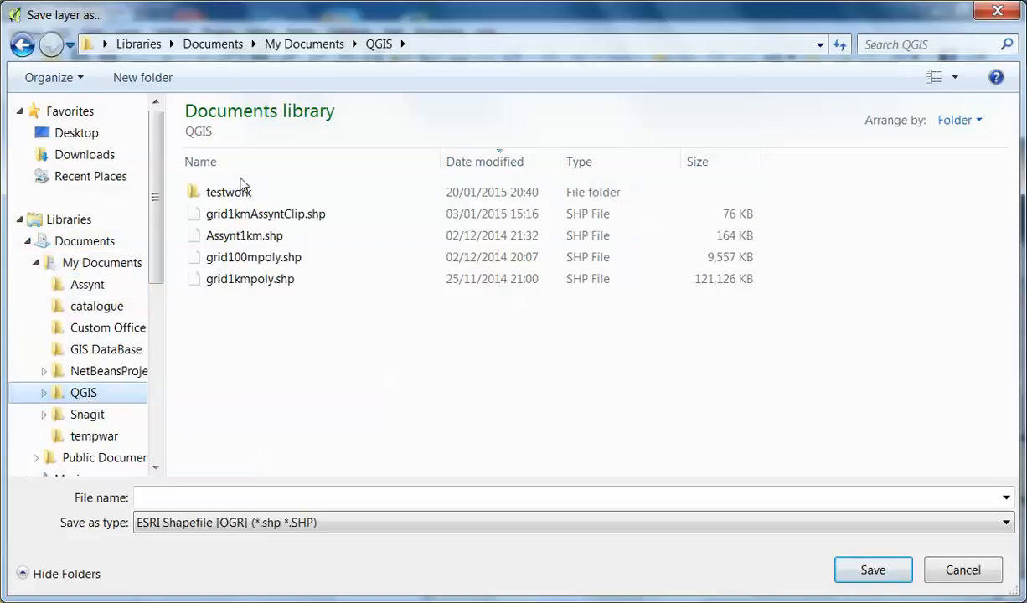
double_click(228, 191)
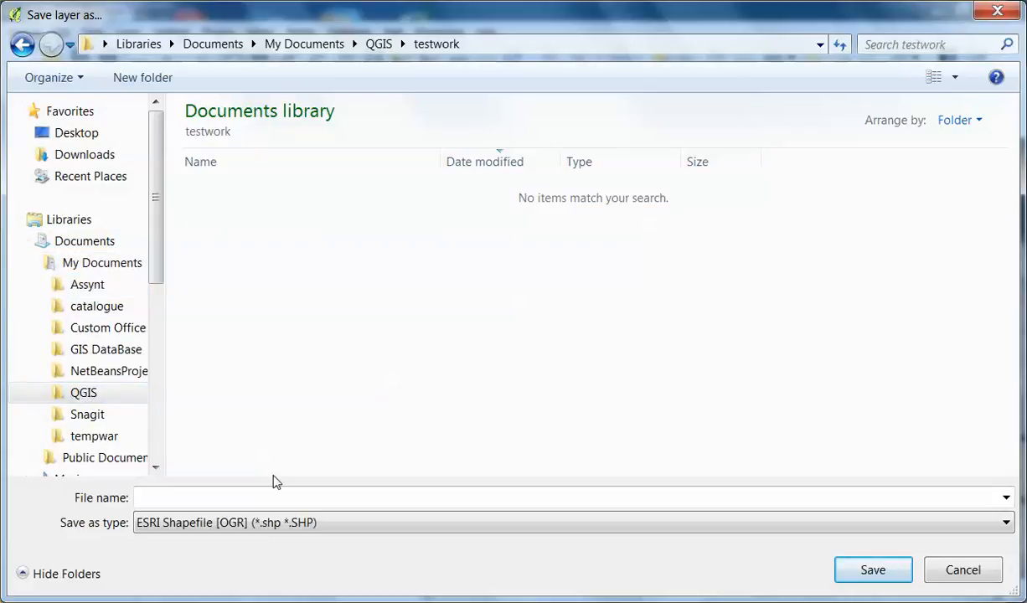
type("my t")
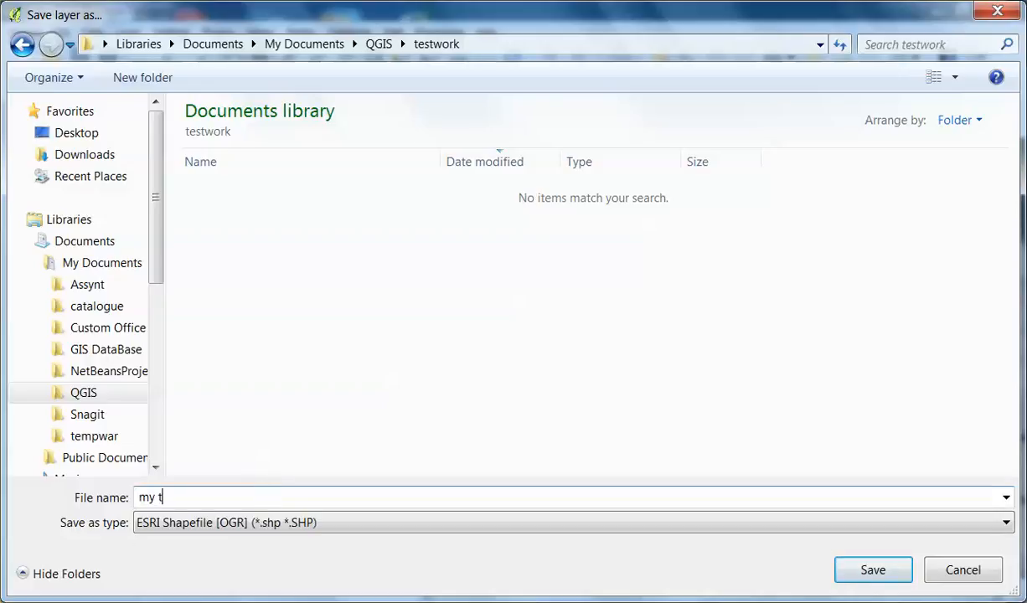
type("est")
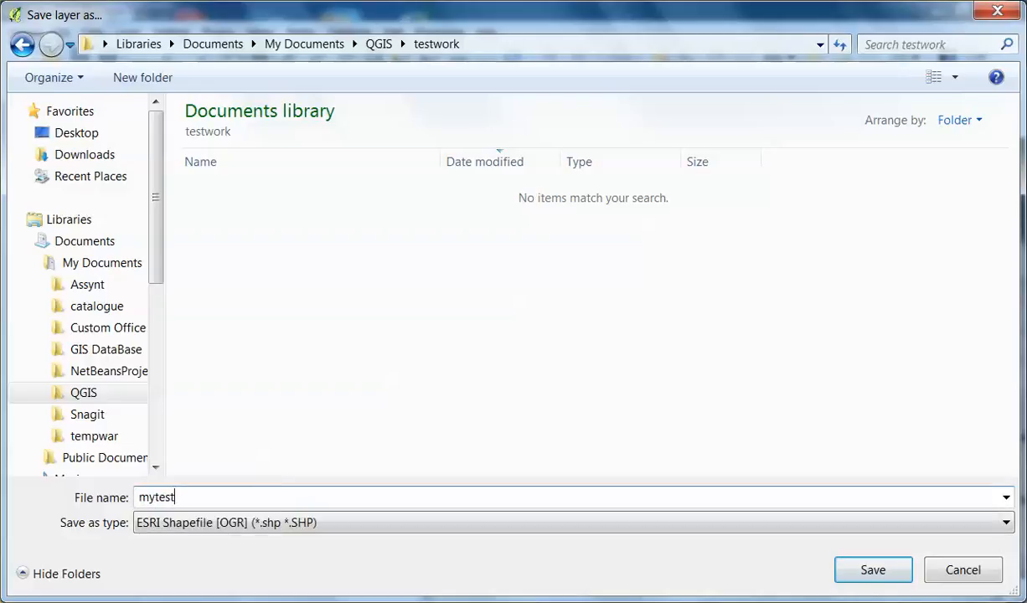
type("layer")
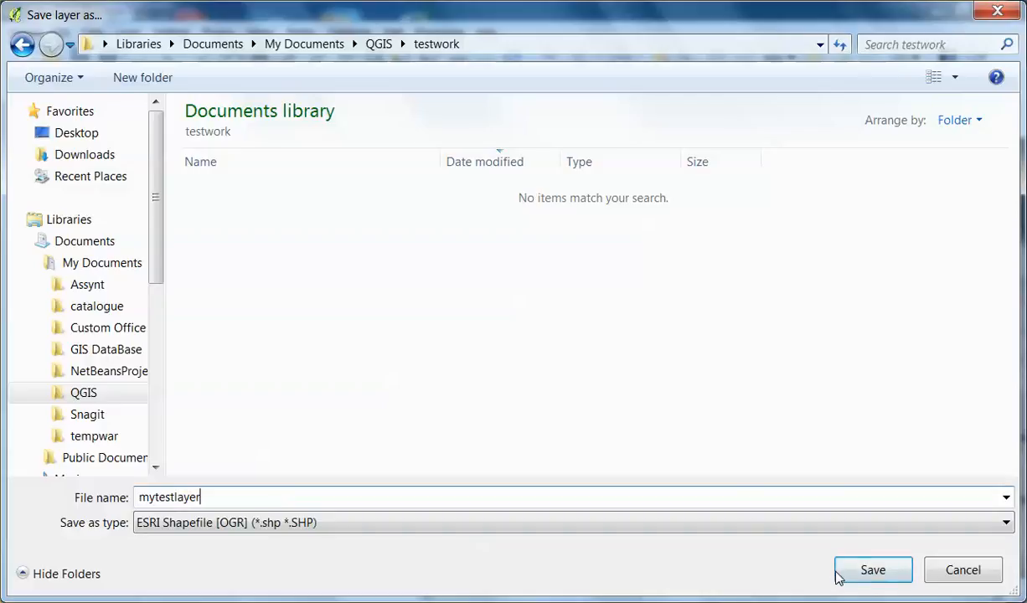
left_click(872, 570)
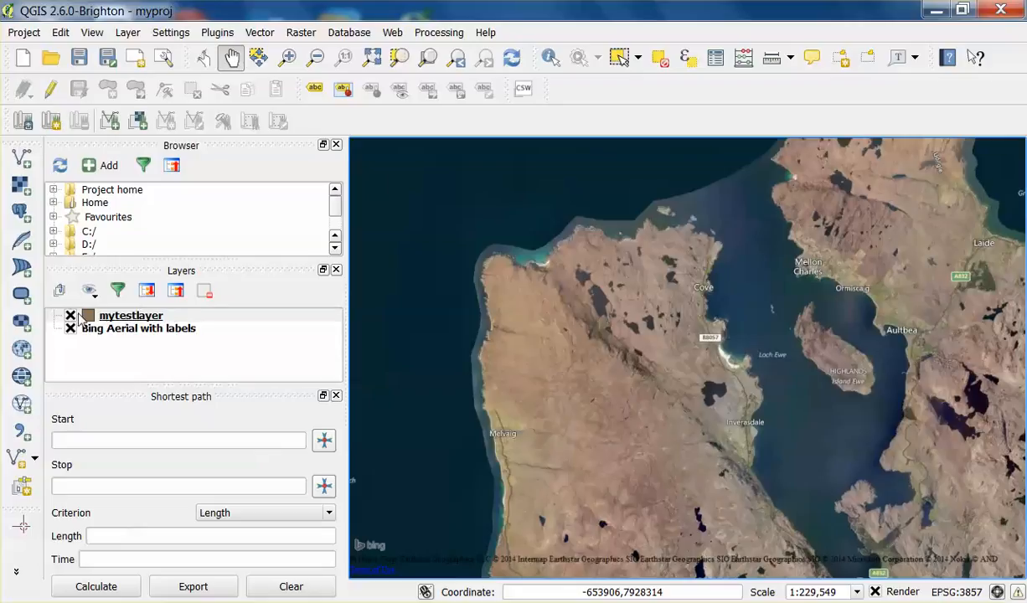
mouse_move(130, 315)
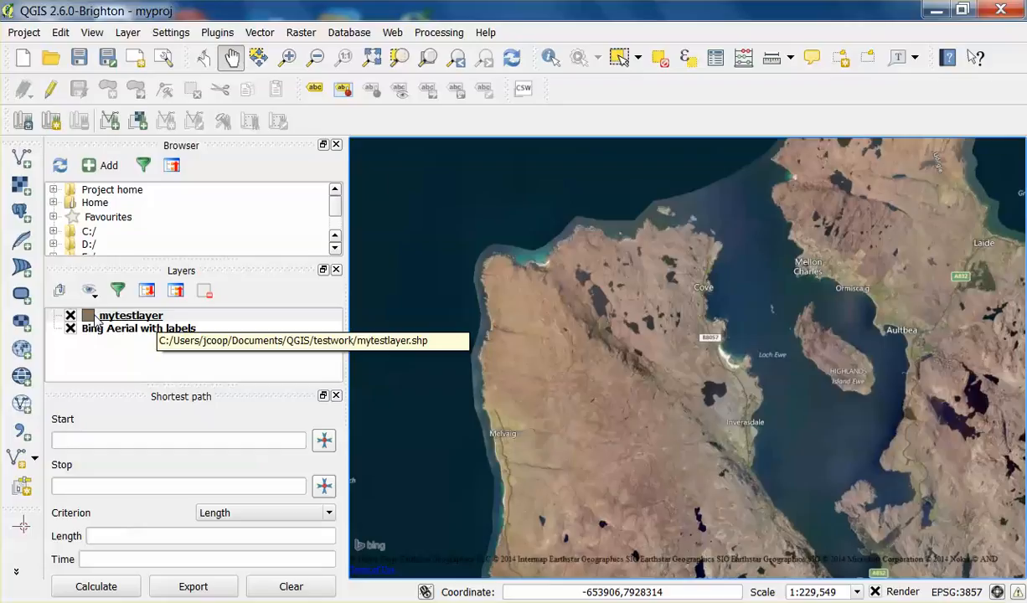
Turn on editing for mytestlayer from its layer context menu
right_click(131, 315)
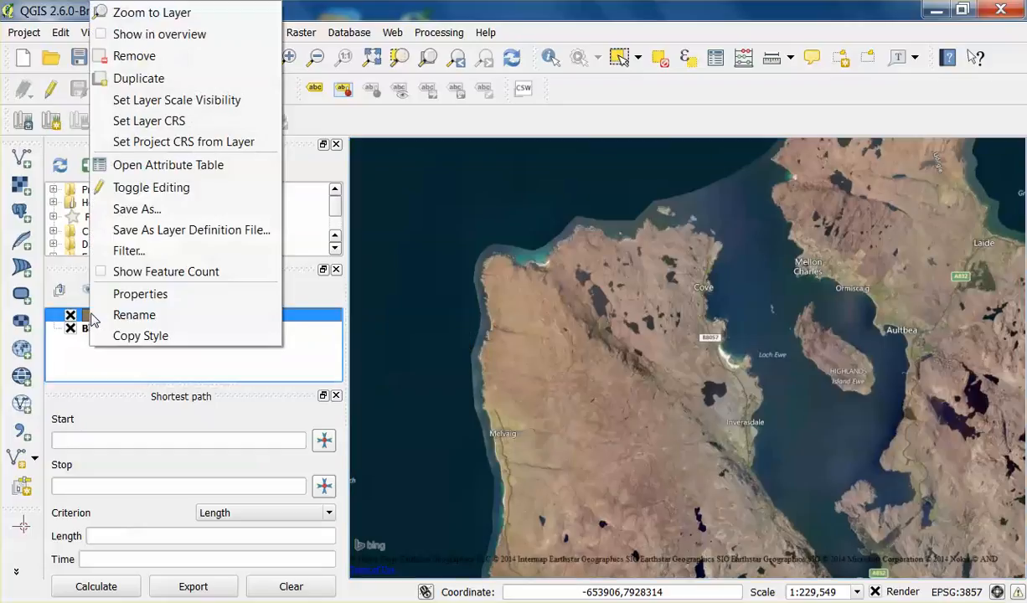
mouse_move(151, 188)
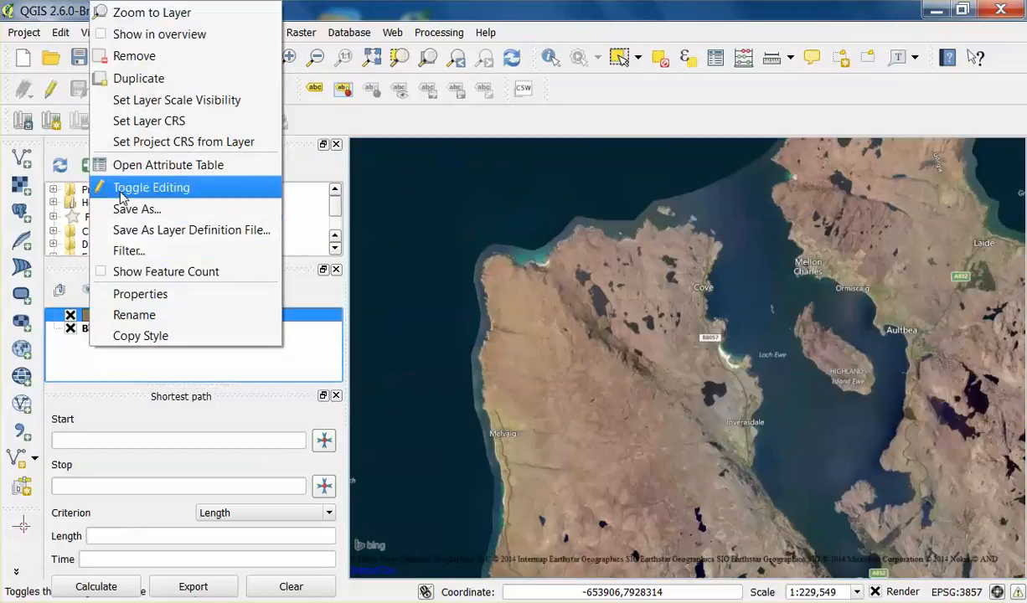
left_click(151, 187)
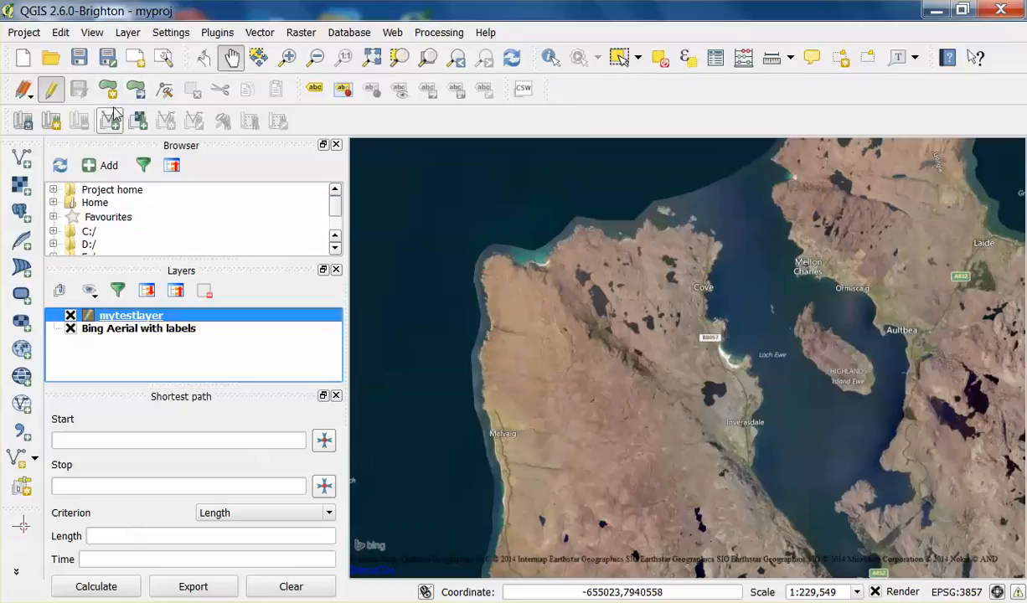
mouse_move(107, 89)
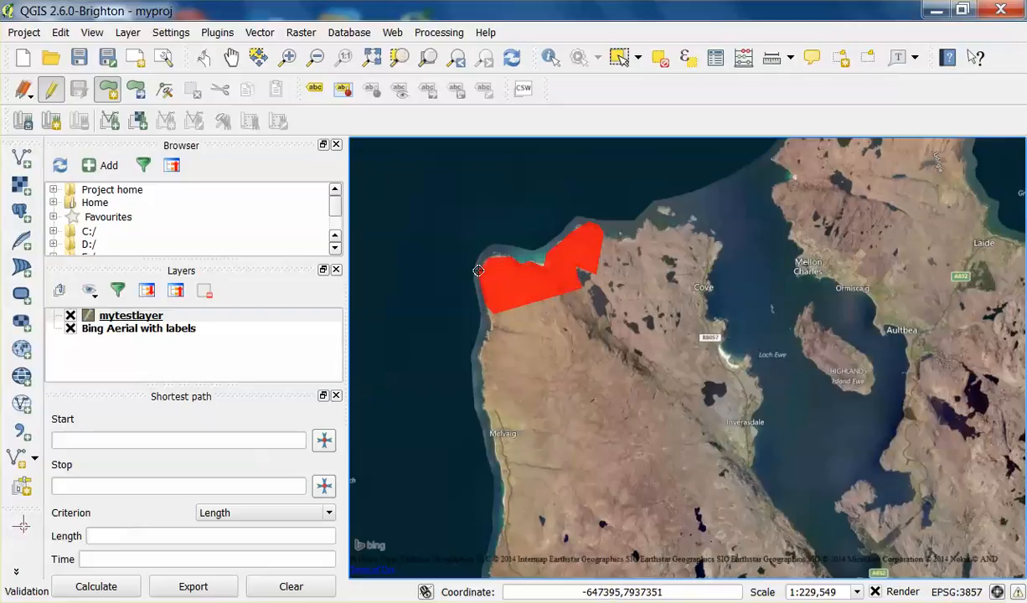
mouse_move(479, 268)
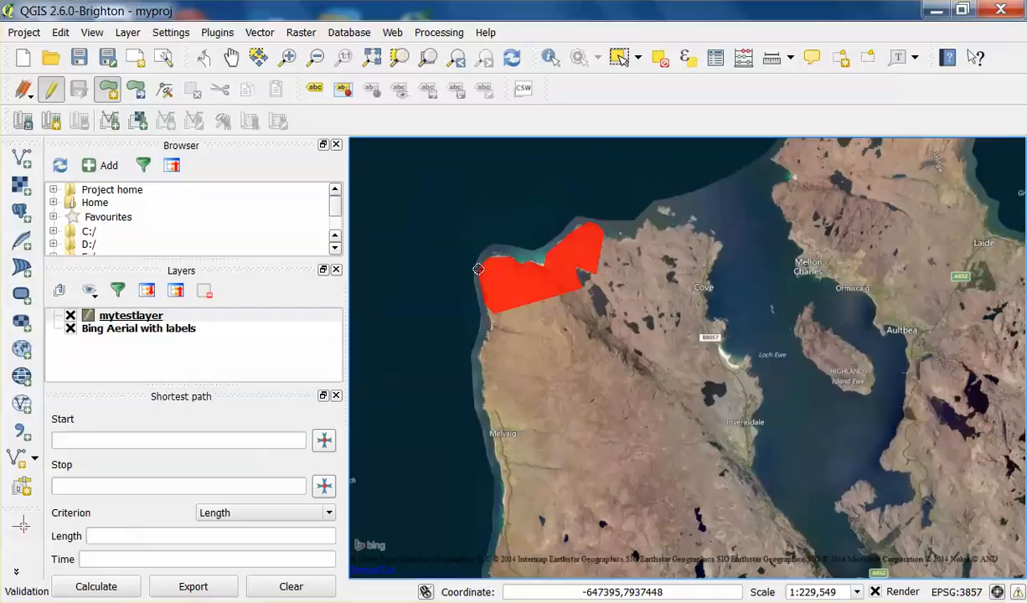
Finish the north coast polygon and record it with id 1 and region 'north coast'
left_click(544, 268)
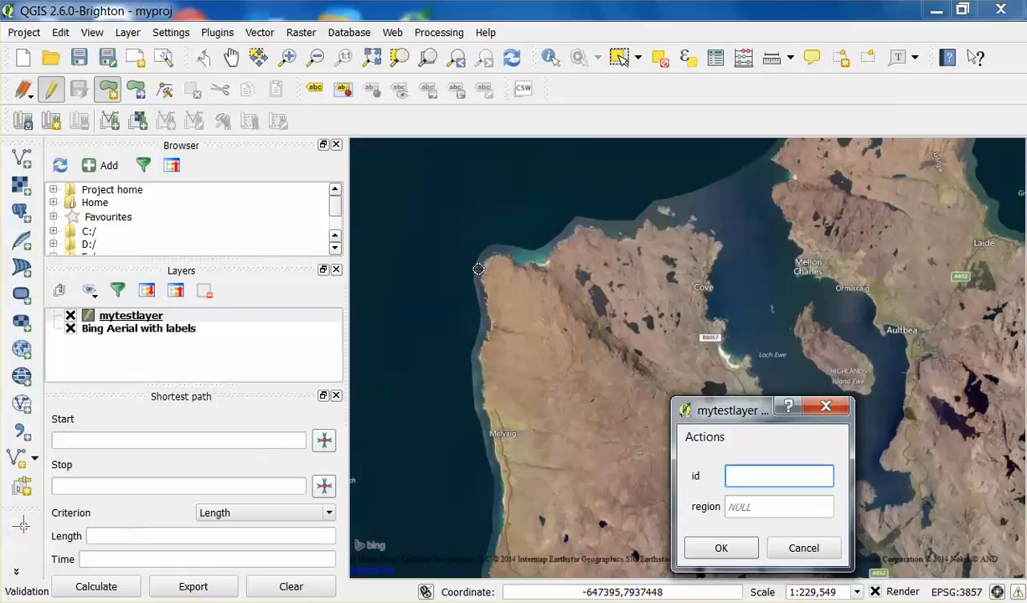
mouse_move(482, 268)
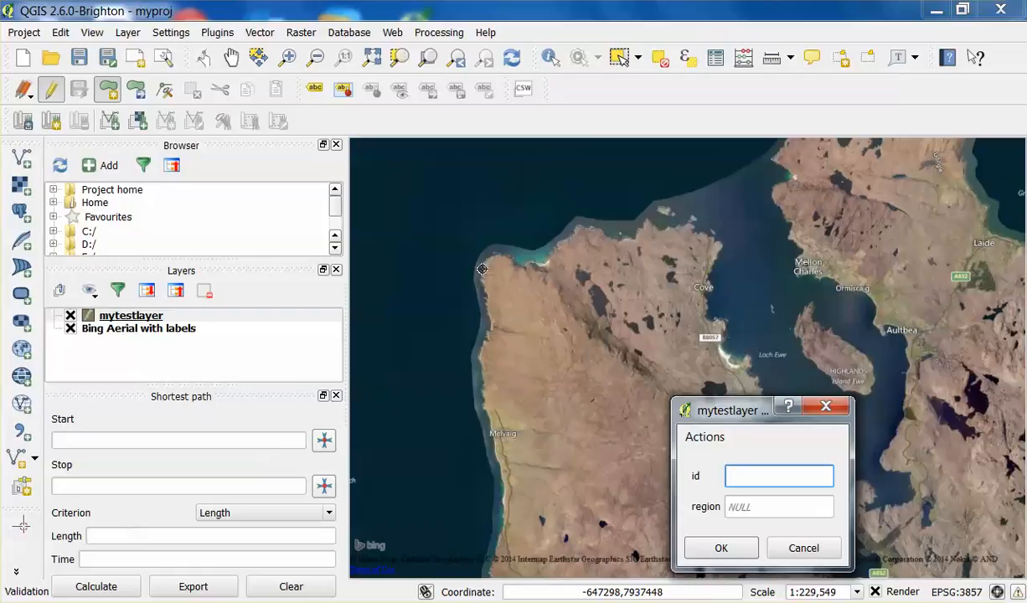
type("1")
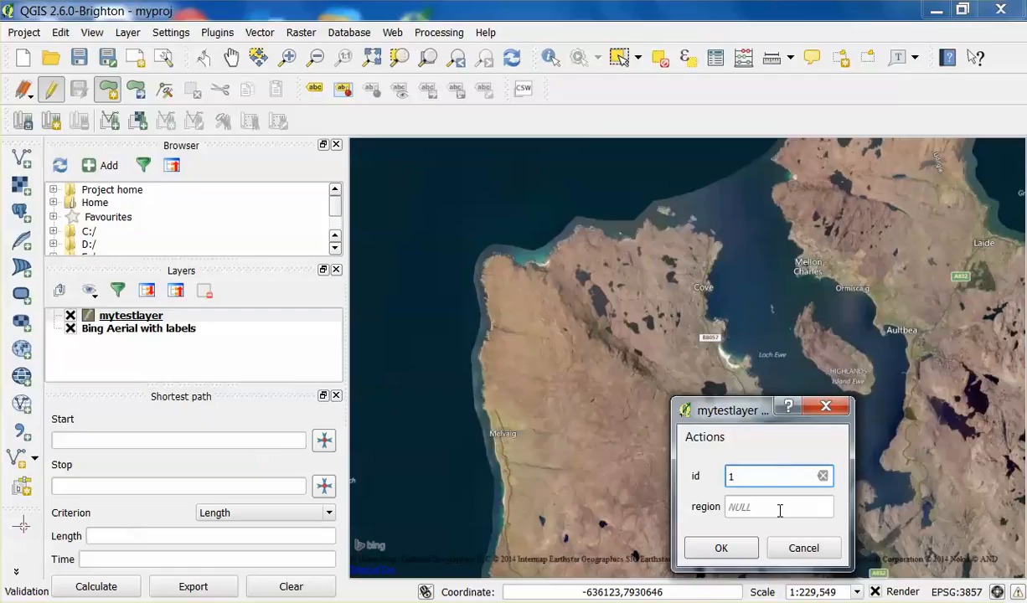
type("n")
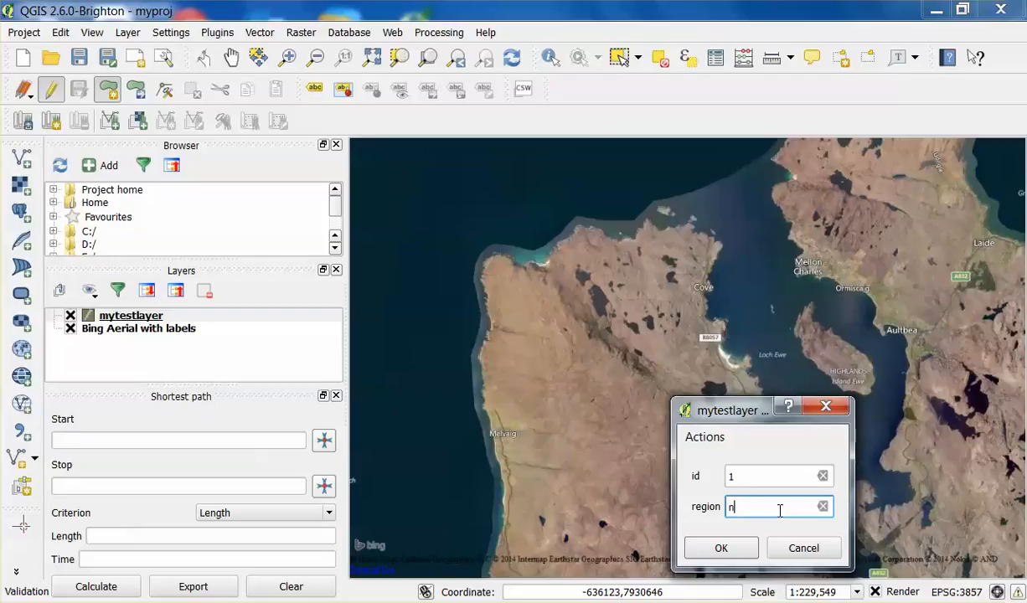
type("orth coast")
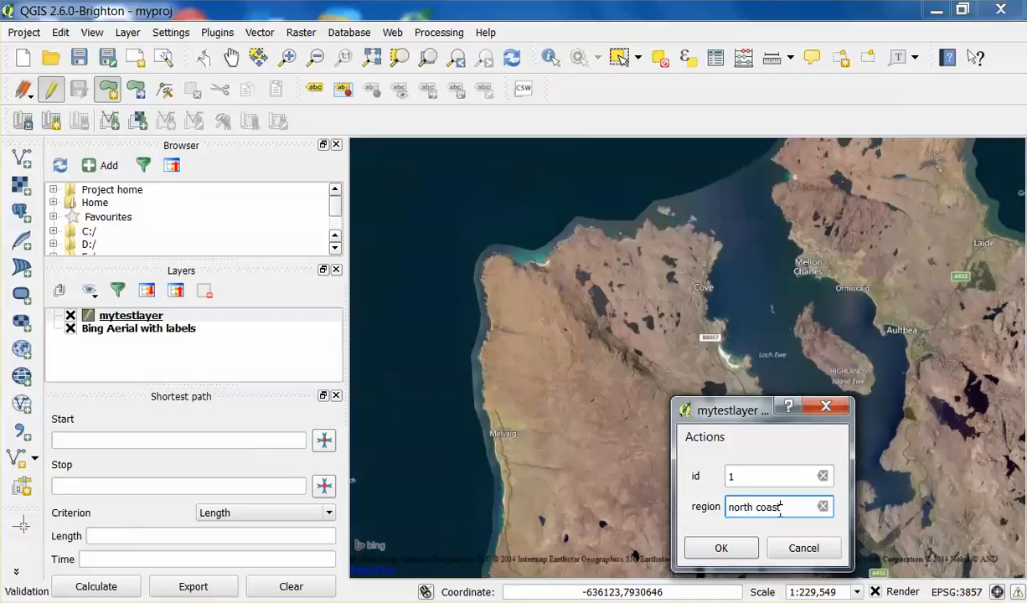
left_click(721, 546)
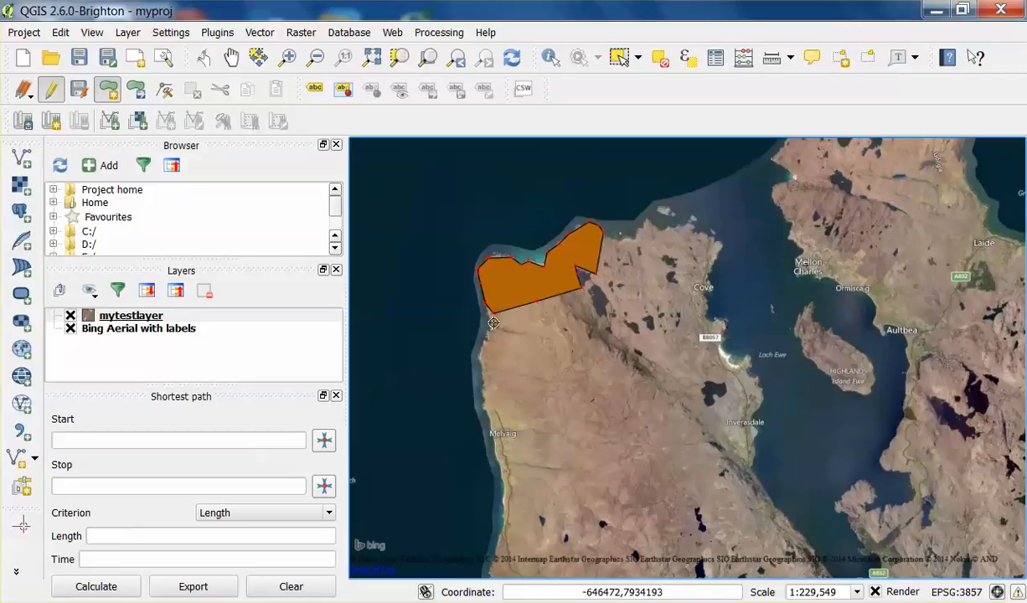
mouse_move(583, 297)
type("2")
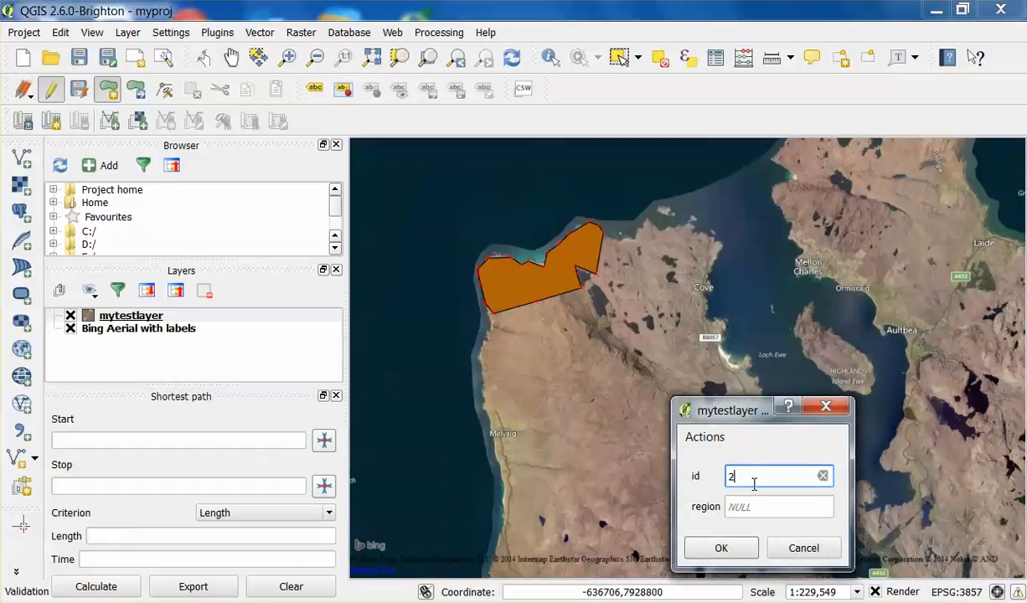
Enter 'south coast' as the region attribute for the second polygon
left_click(779, 506)
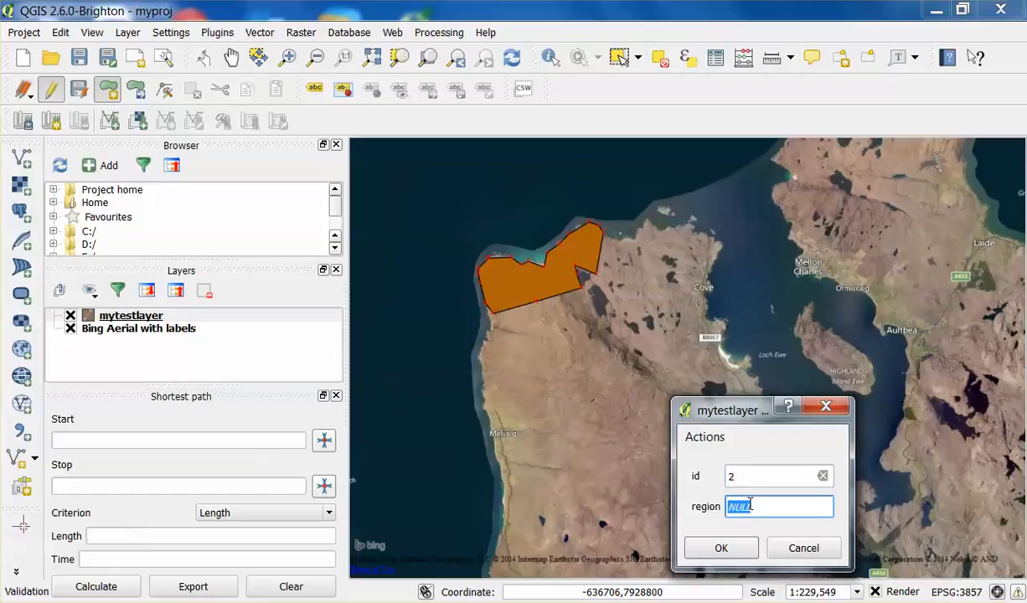
type("south")
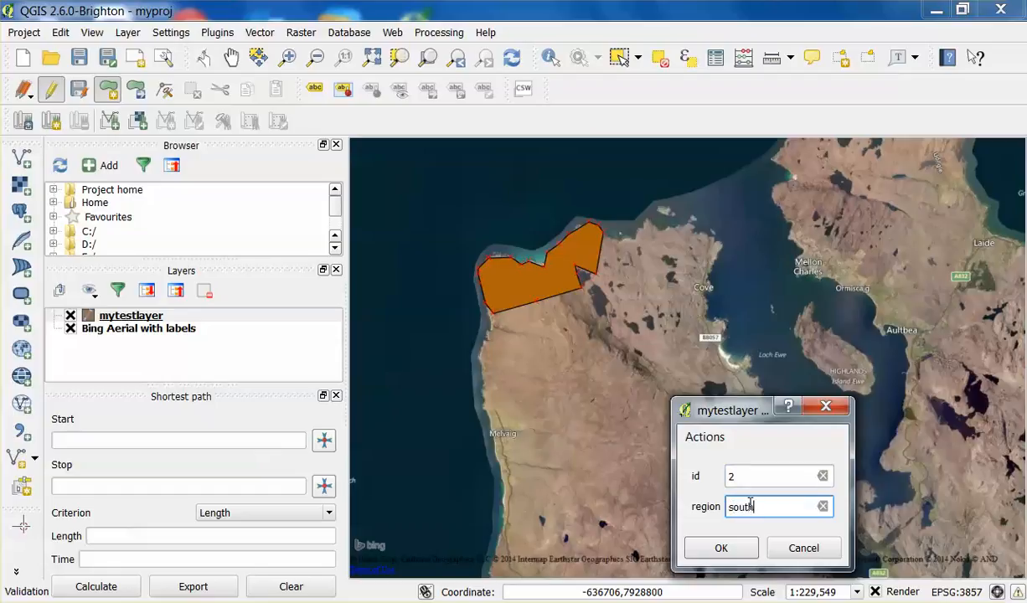
type("coast")
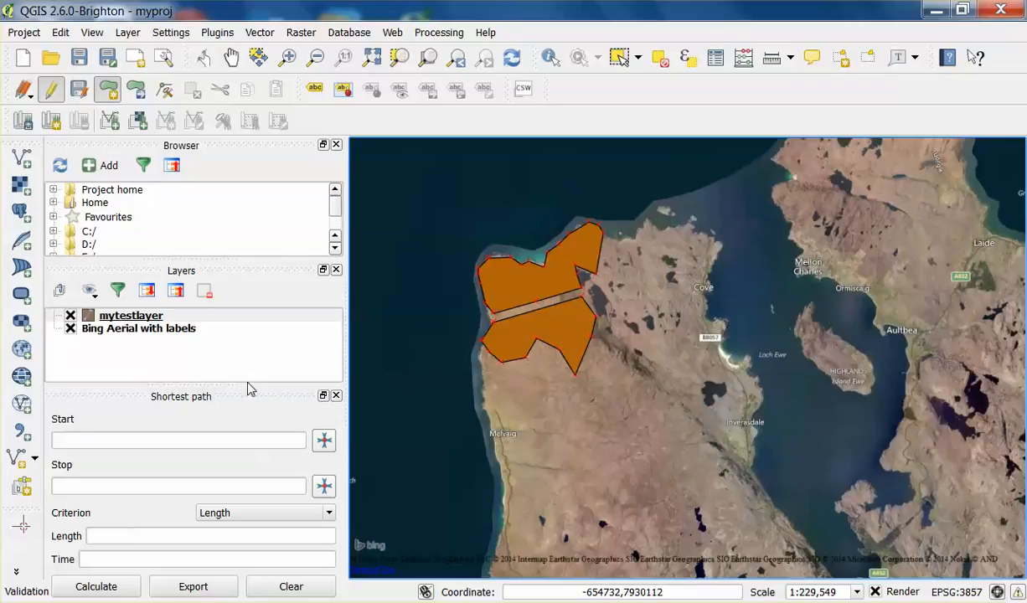
mouse_move(131, 315)
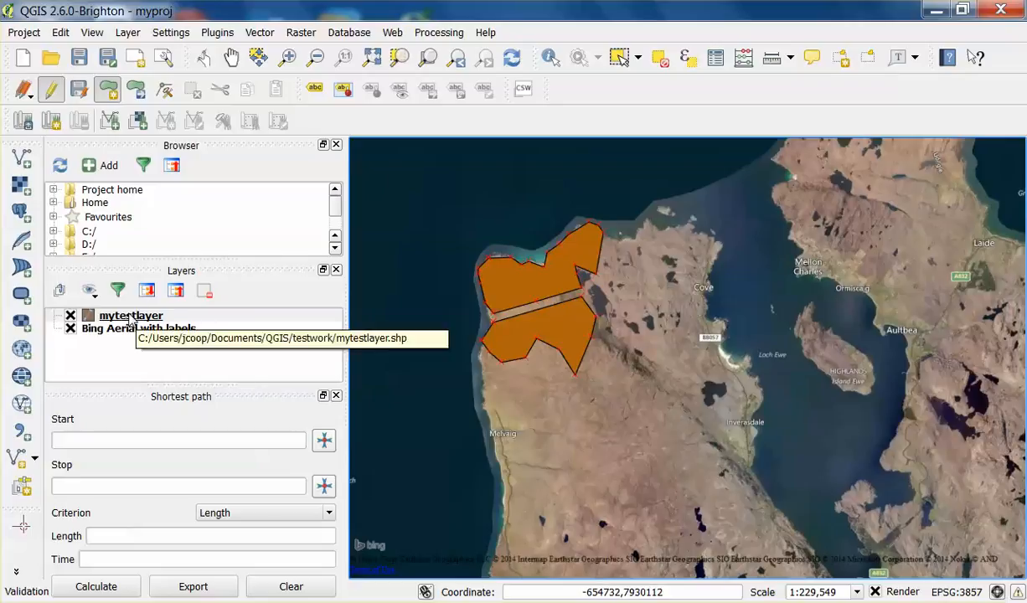
Toggle editing off on mytestlayer and save its polygon edits
right_click(131, 315)
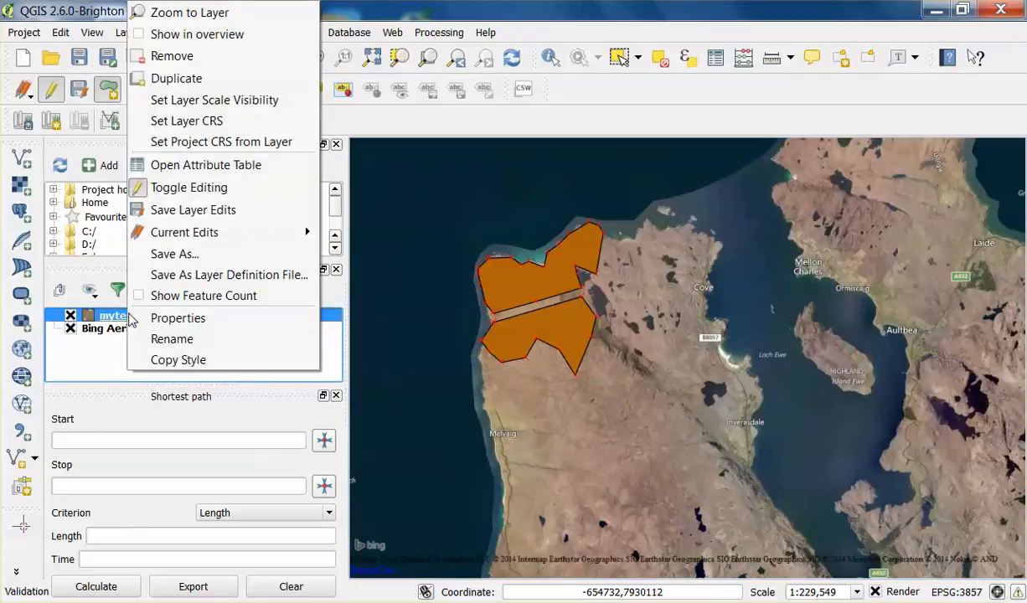
mouse_move(187, 188)
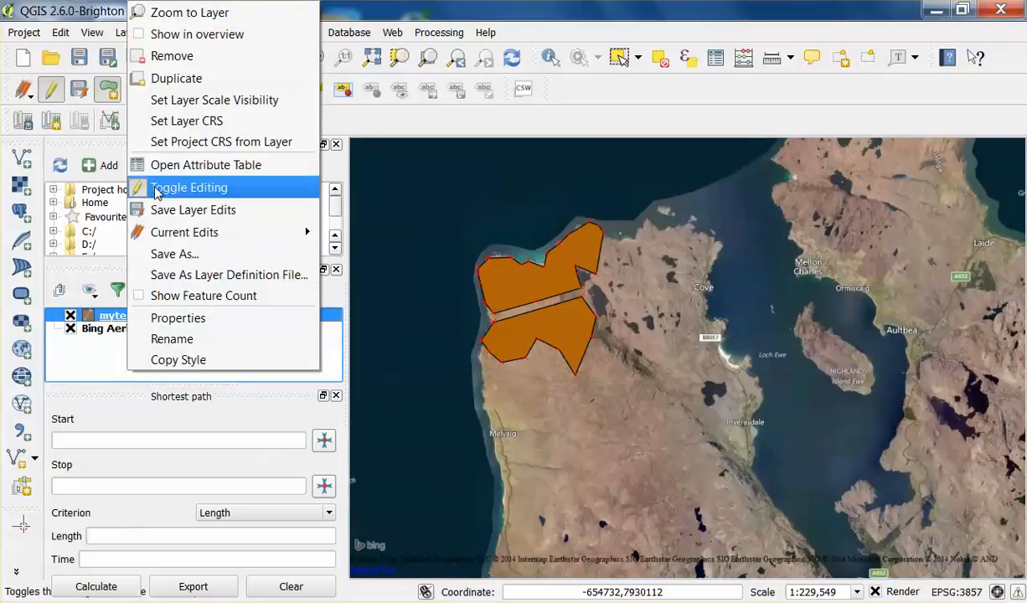
left_click(187, 188)
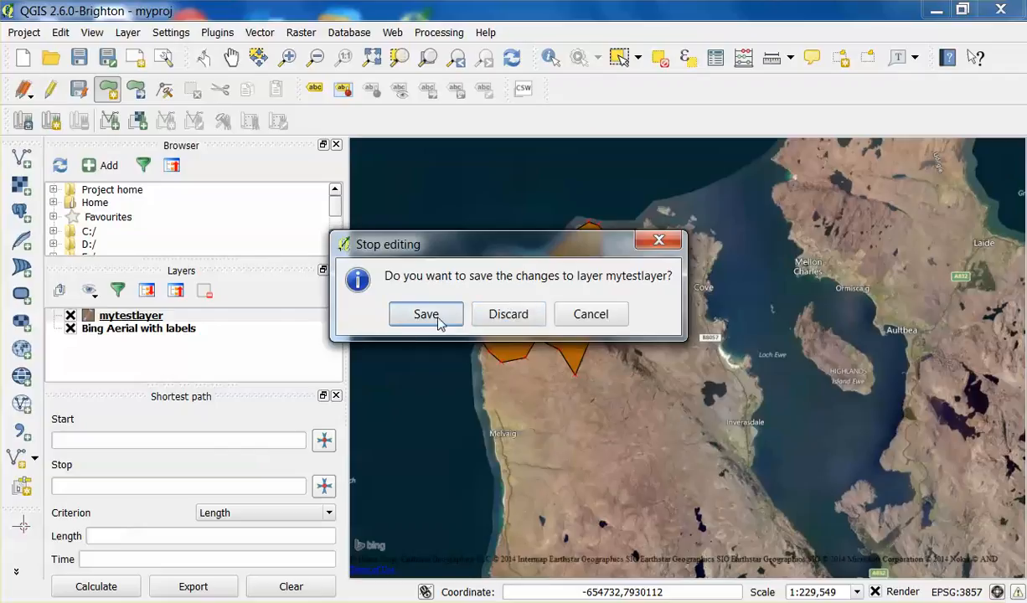
left_click(426, 315)
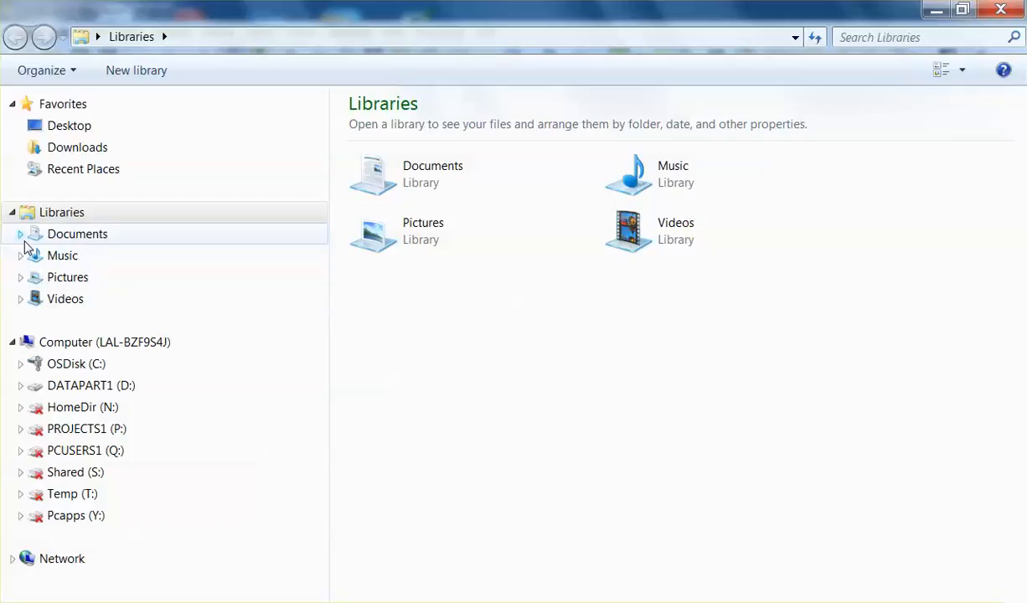
Browse Documents > QGIS into the testwork folder with the shapefile and myproj.qgs
left_click(20, 235)
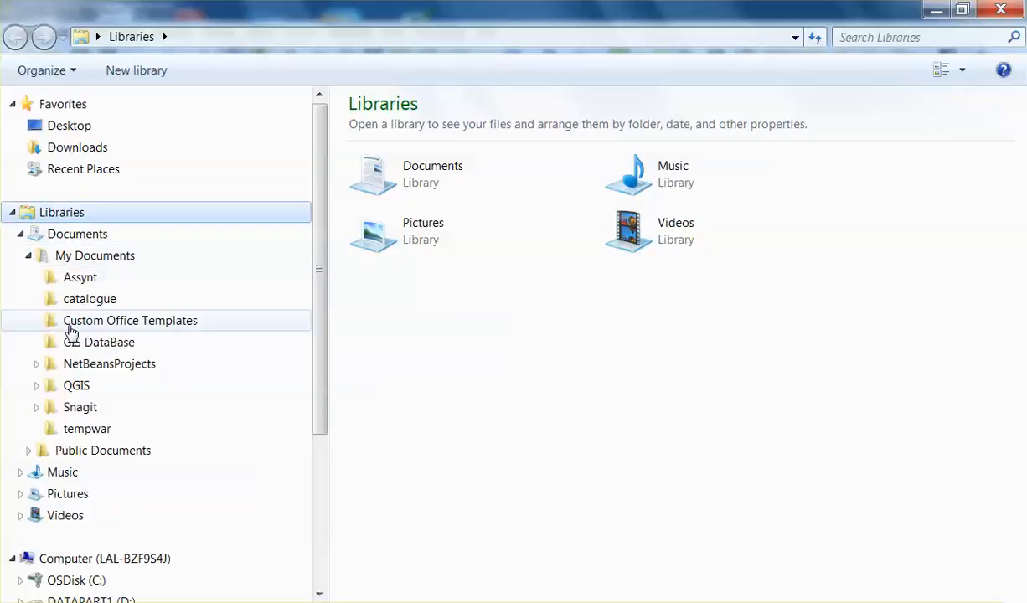
left_click(37, 385)
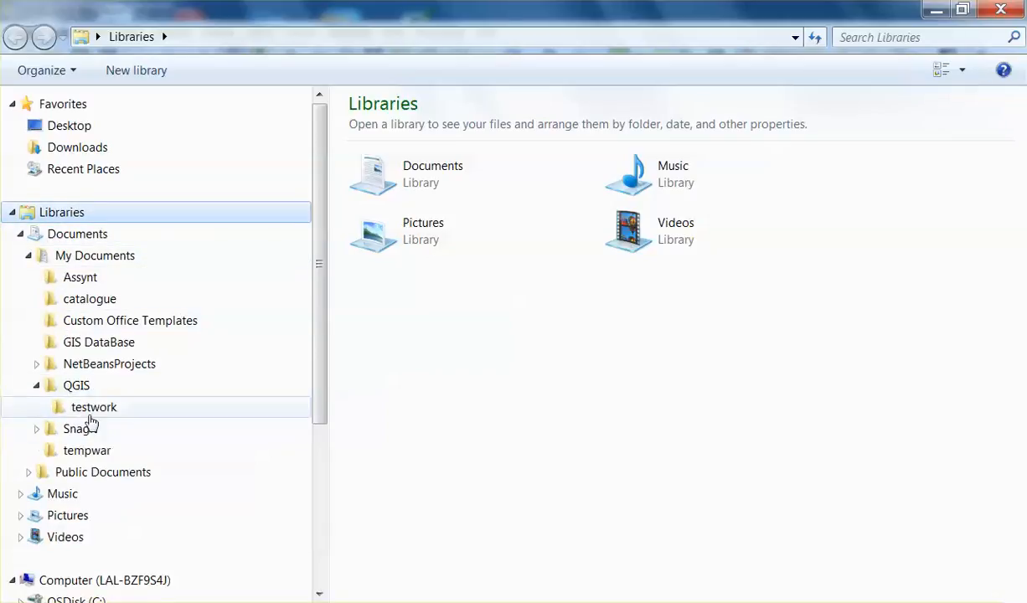
double_click(94, 407)
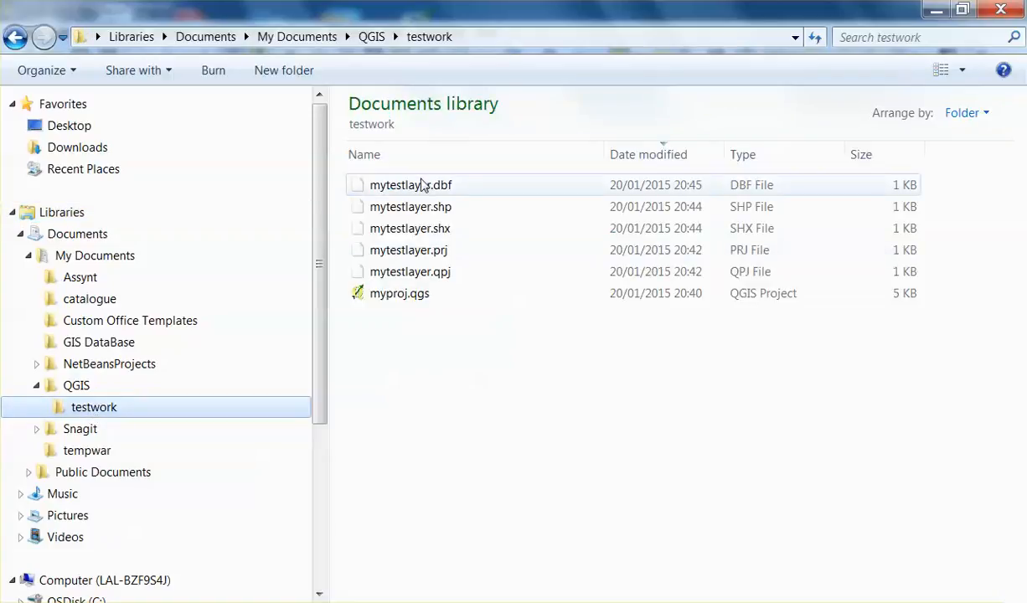
Try opening mytestlayer.qpj and dismiss the Windows cannot-open message
left_click(408, 271)
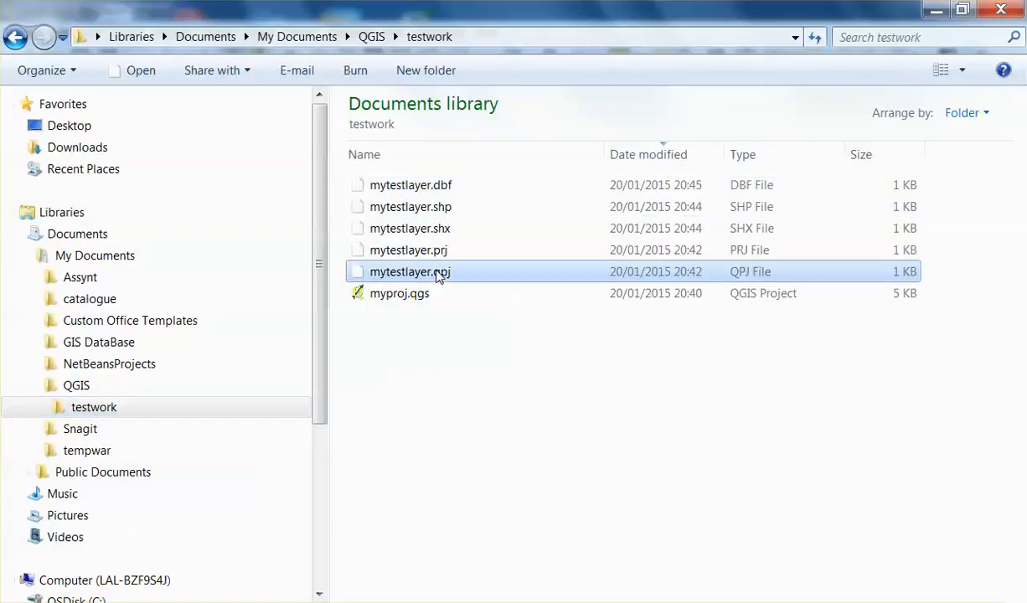
double_click(408, 271)
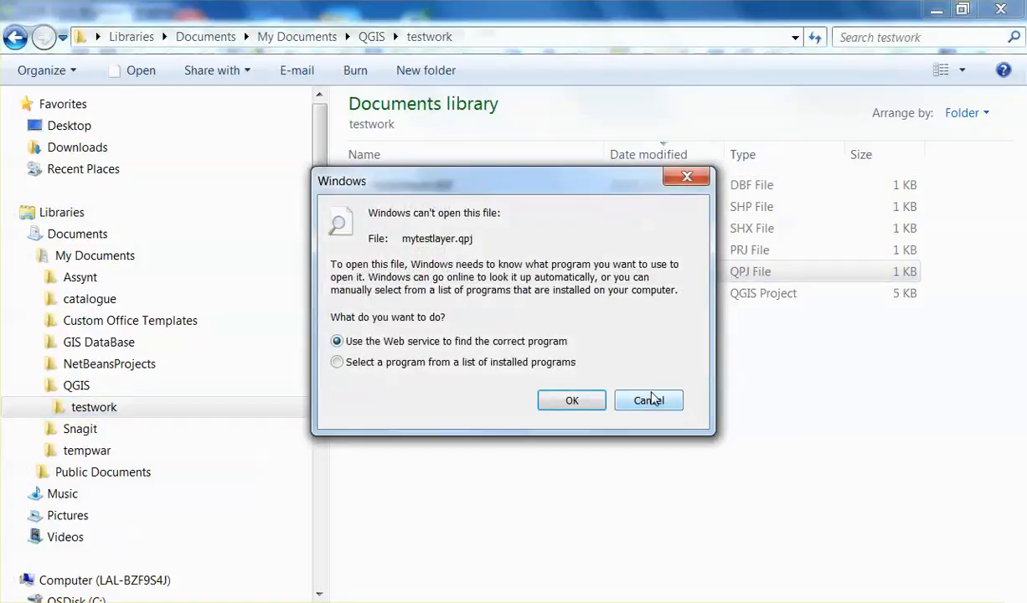
left_click(648, 399)
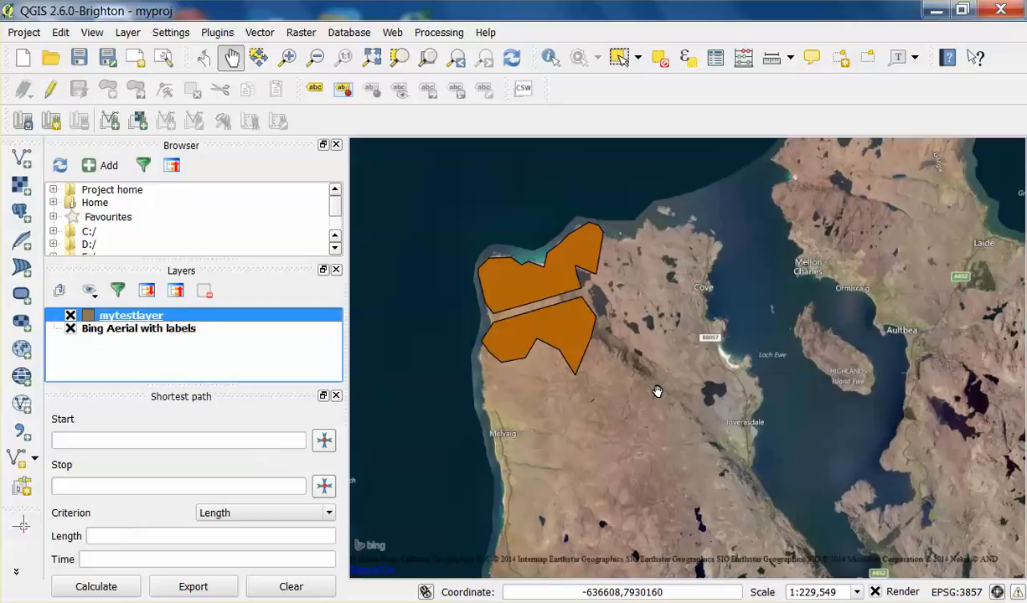
Save the myproj project via Project > Save
left_click(23, 32)
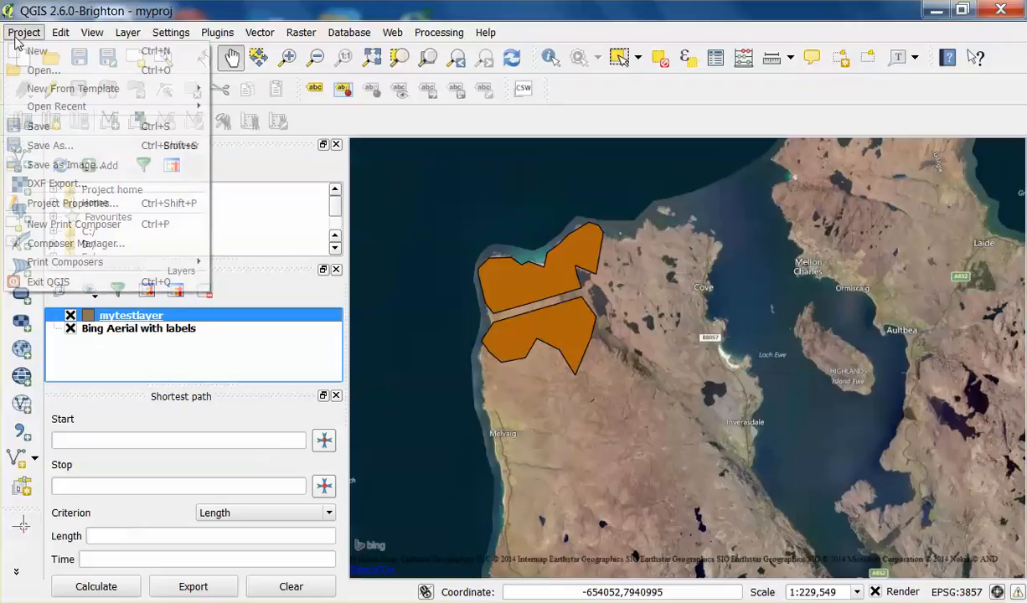
left_click(39, 126)
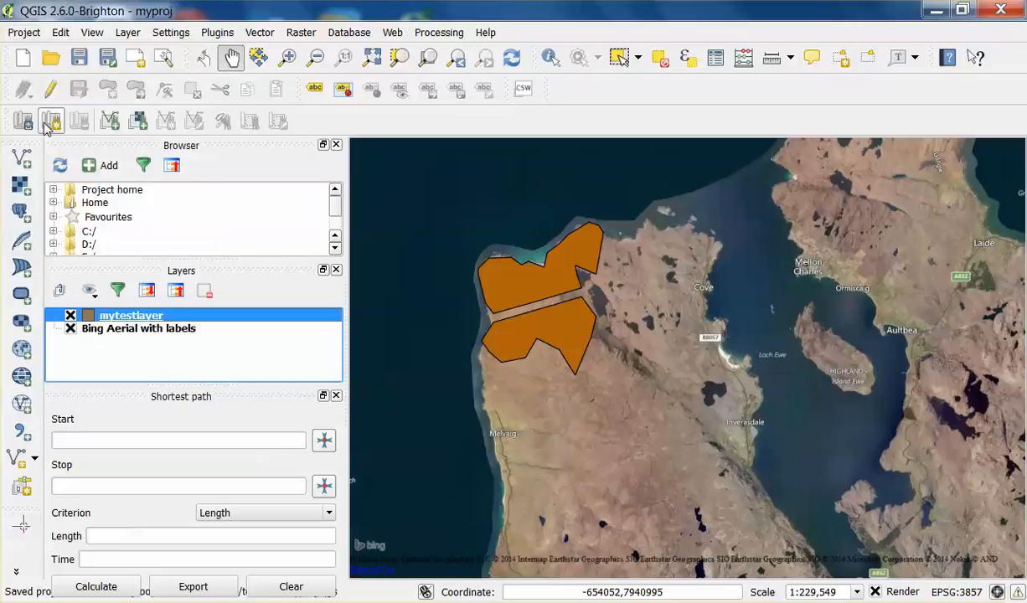